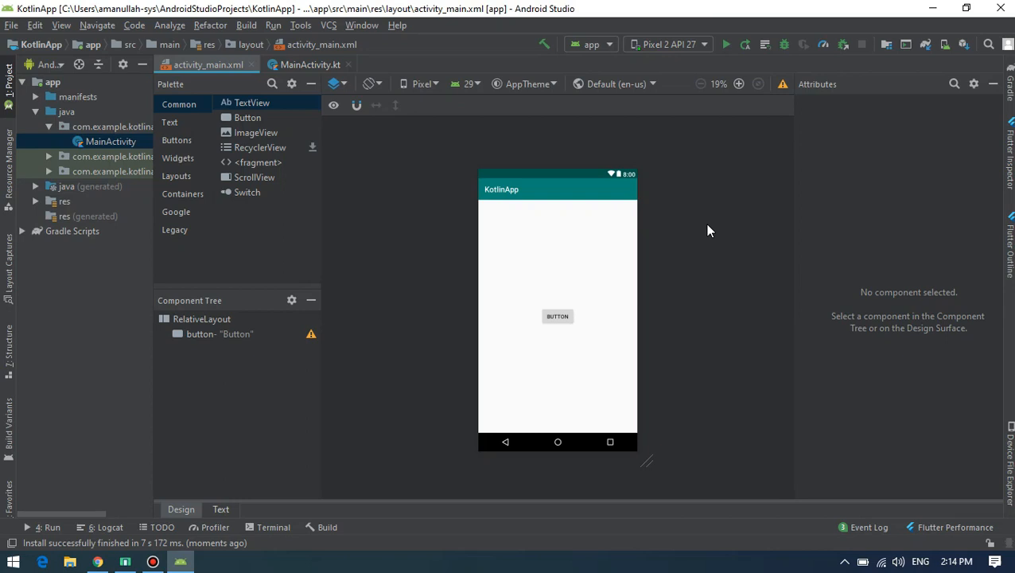
mouse_move(710, 276)
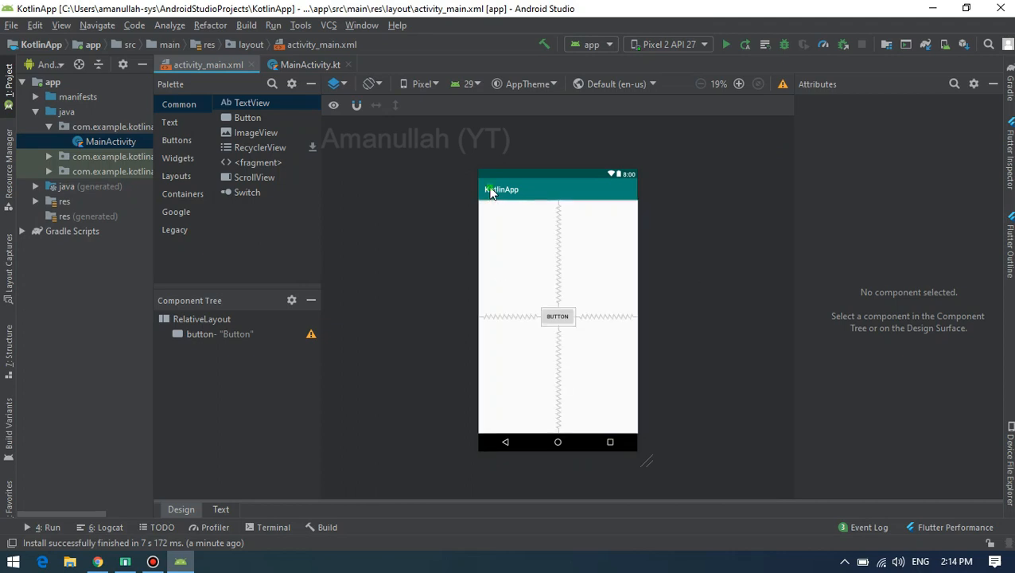
Switch from the centered-button layout design to MainActivity.kt with its button click listener
left_click(494, 191)
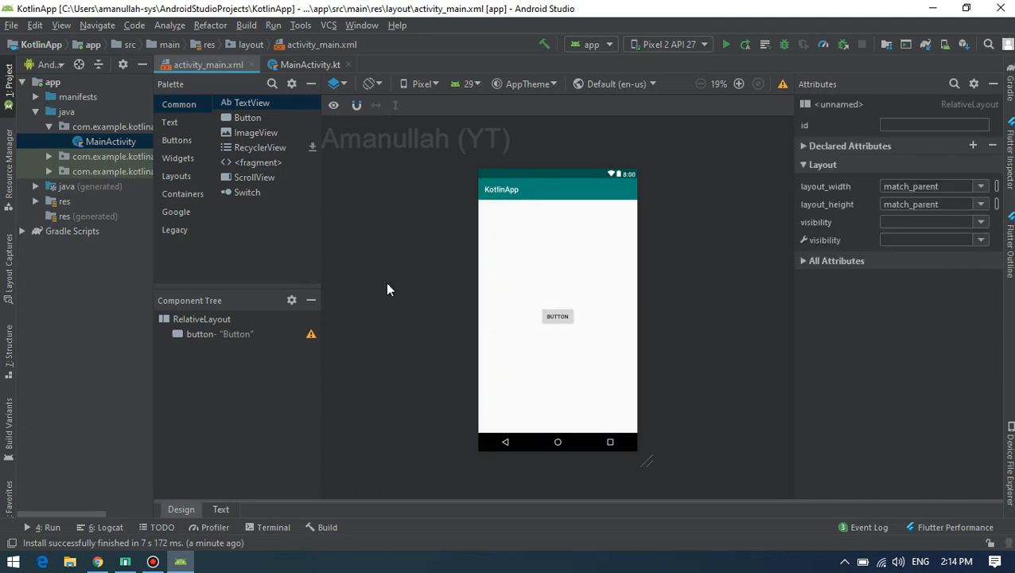
left_click(558, 316)
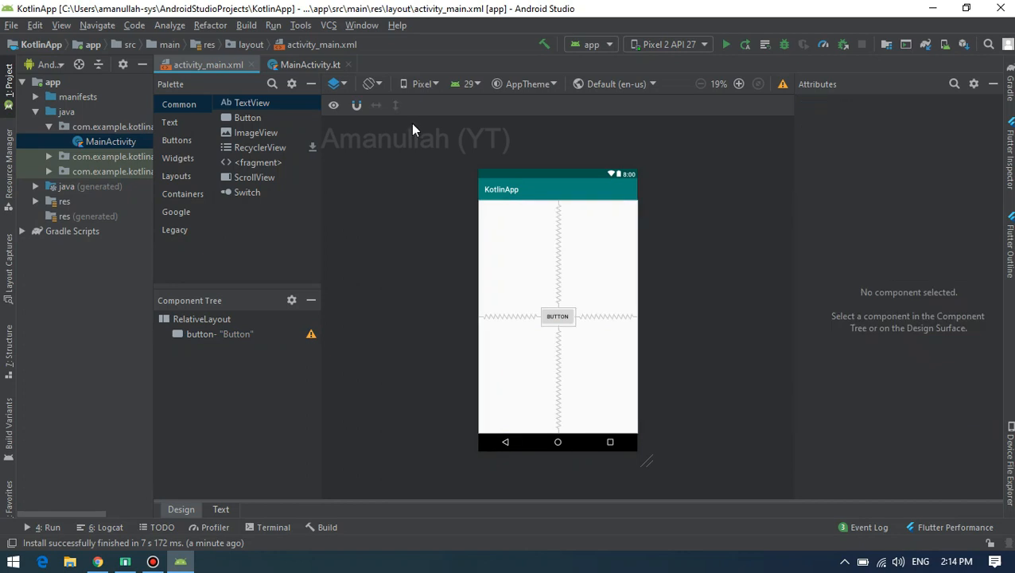
left_click(310, 65)
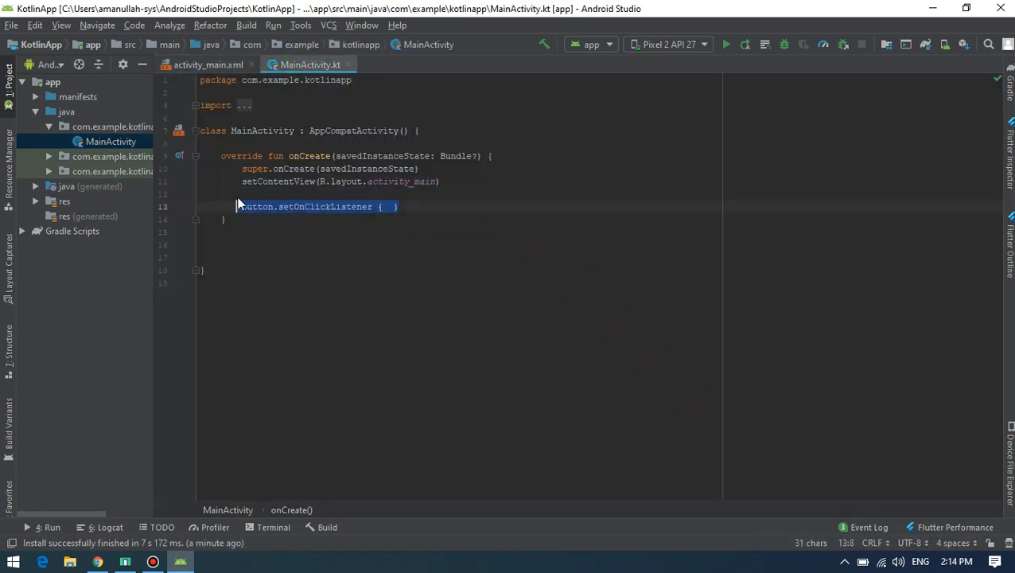
Rerun KotlinApp on the emulator, view its App info (6.35 MB), and open a blank Notepad
left_click(208, 65)
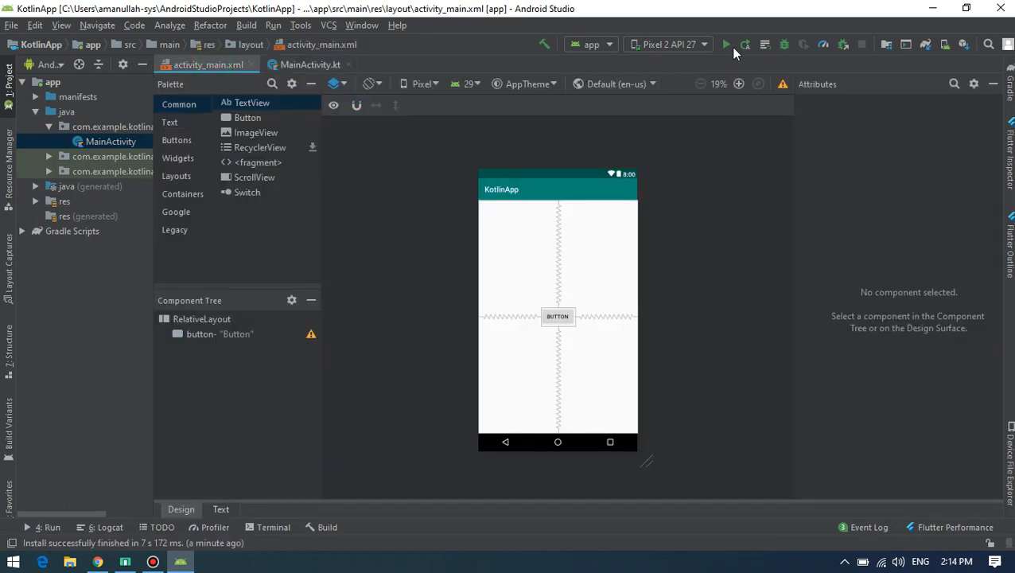
left_click(726, 44)
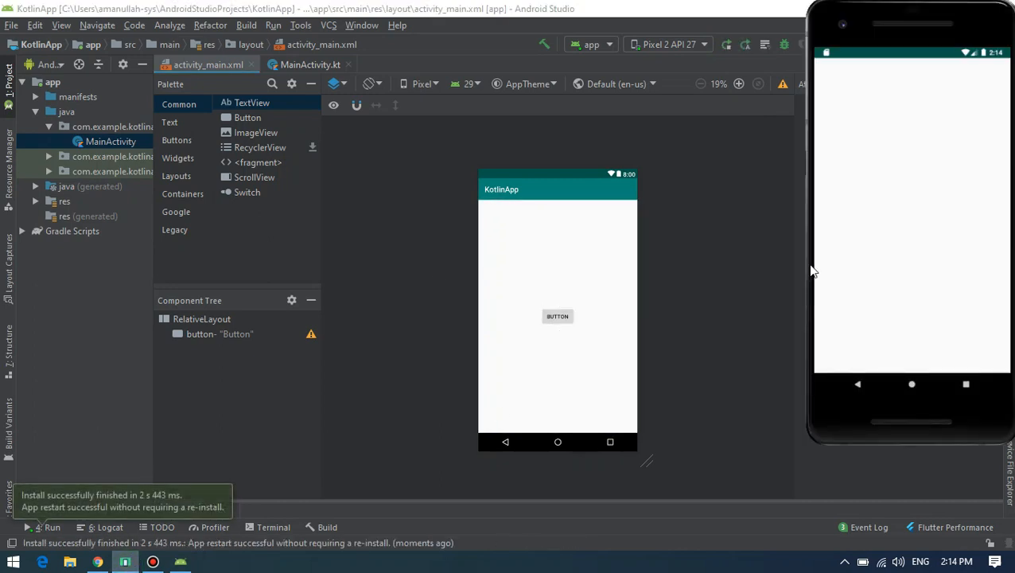
mouse_move(934, 182)
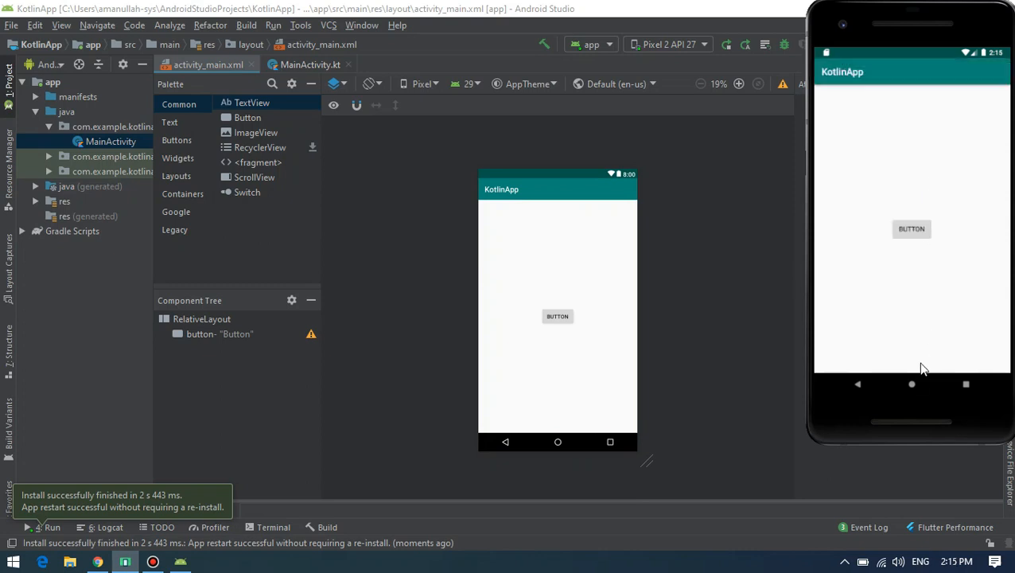
mouse_move(918, 385)
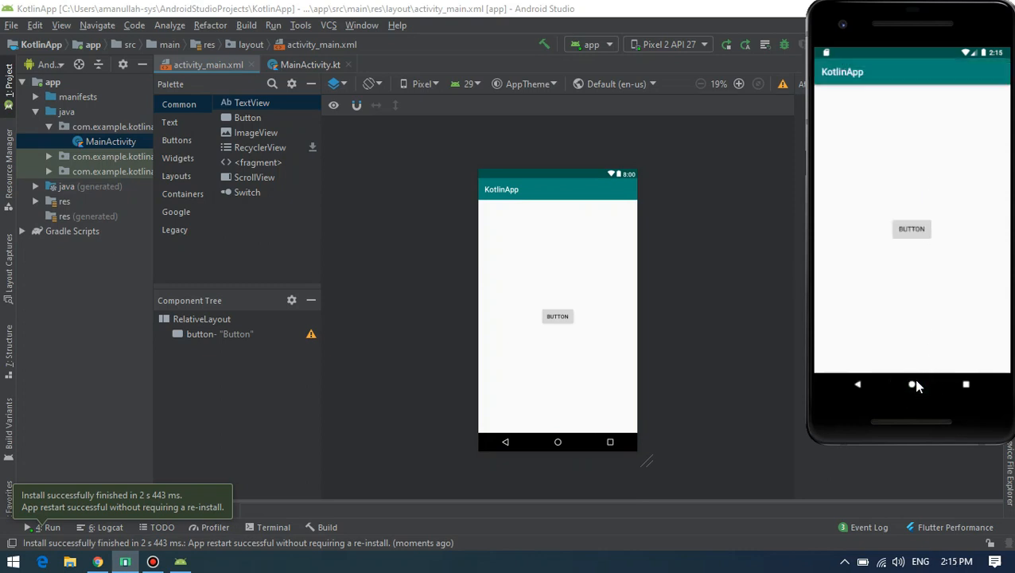
left_click(912, 384)
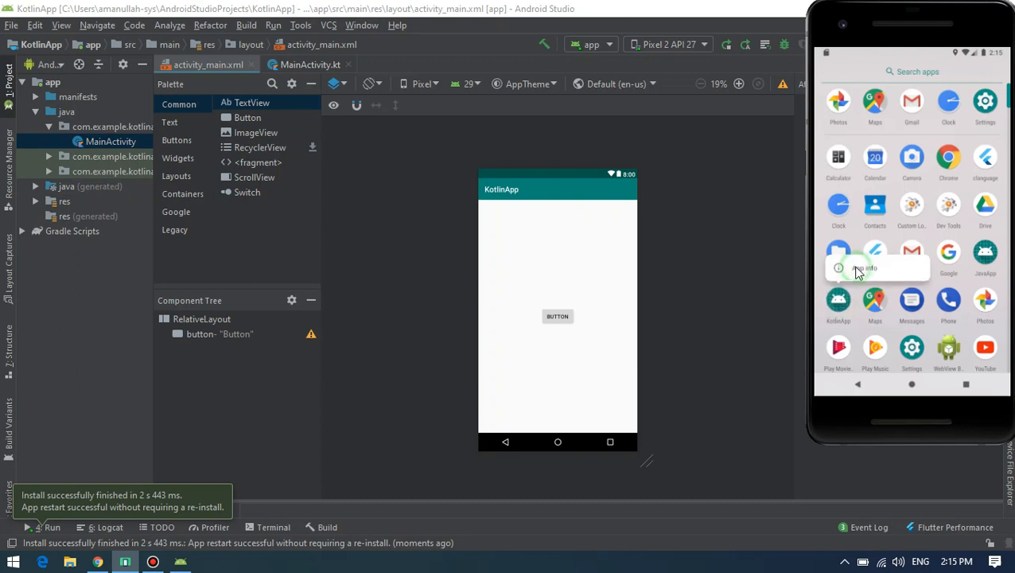
left_click(864, 268)
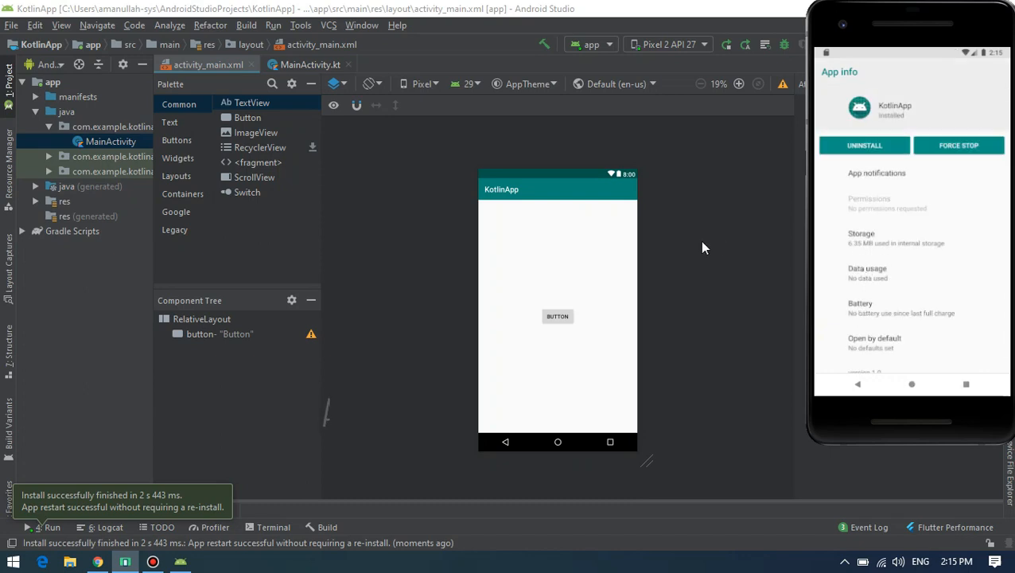
left_click(208, 562)
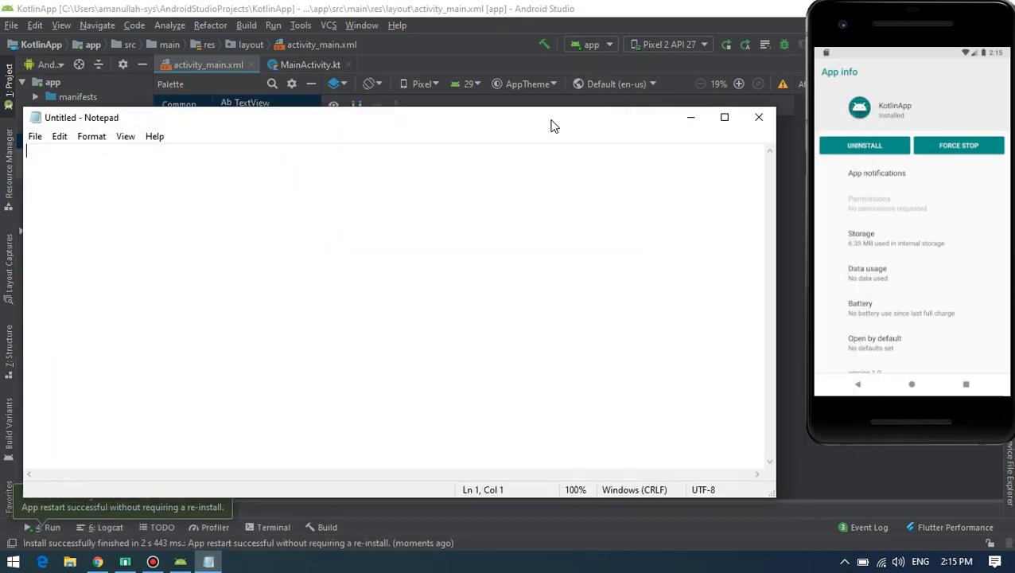
Type 'kotlin debug - 6.35 mb' as the first Notepad line
type("kotlin")
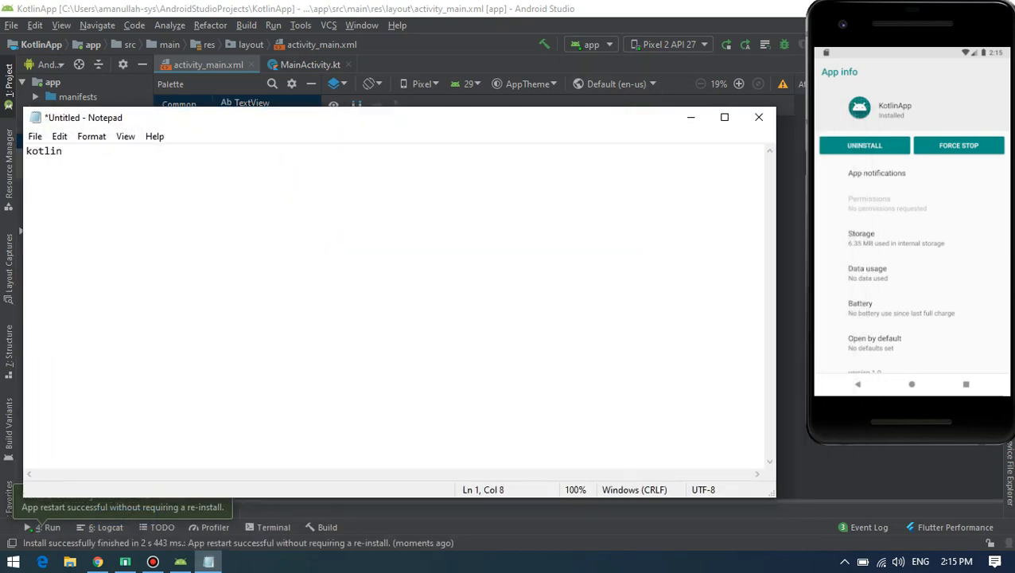
type("debug")
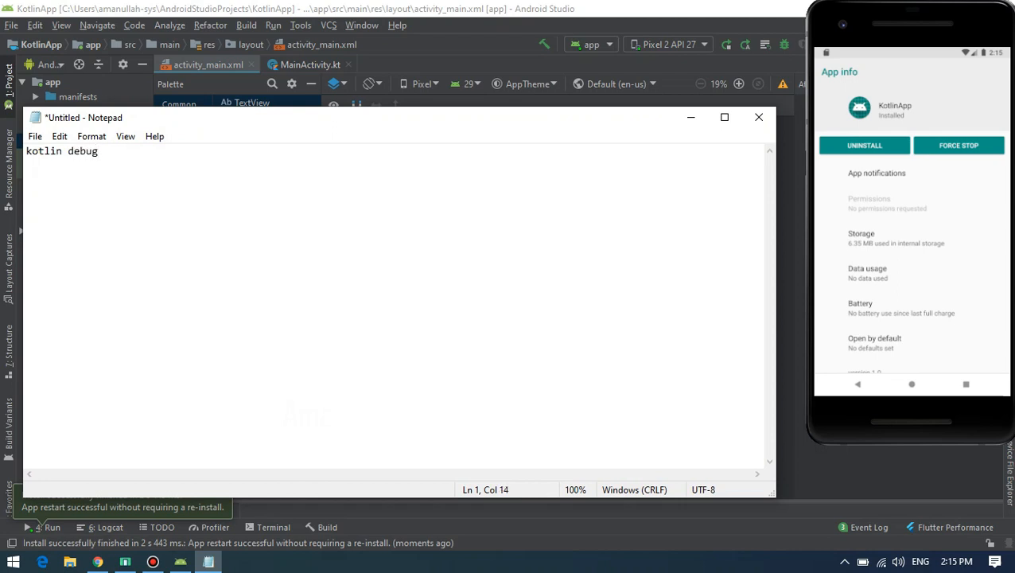
type("- 6.")
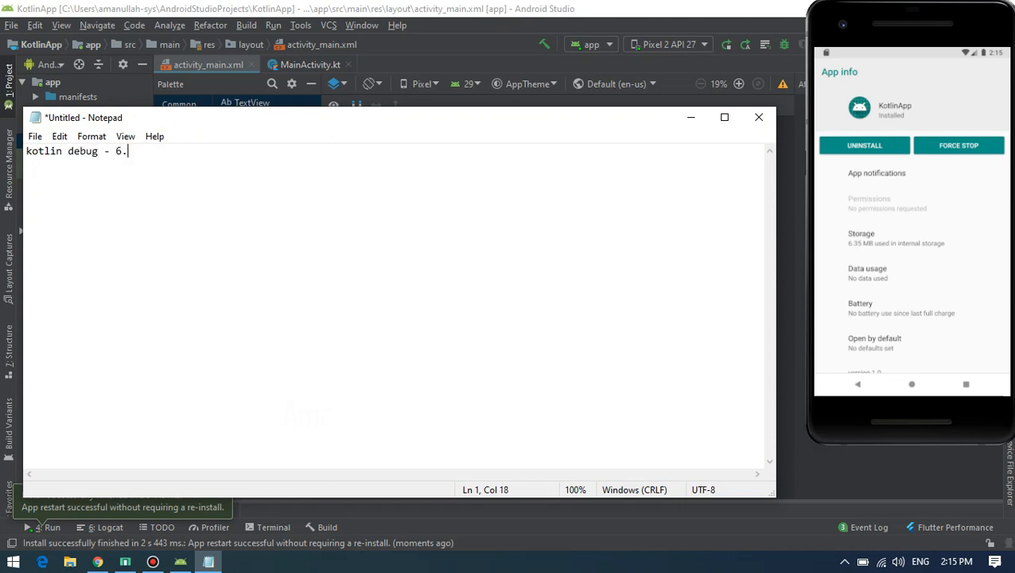
type("35 mb")
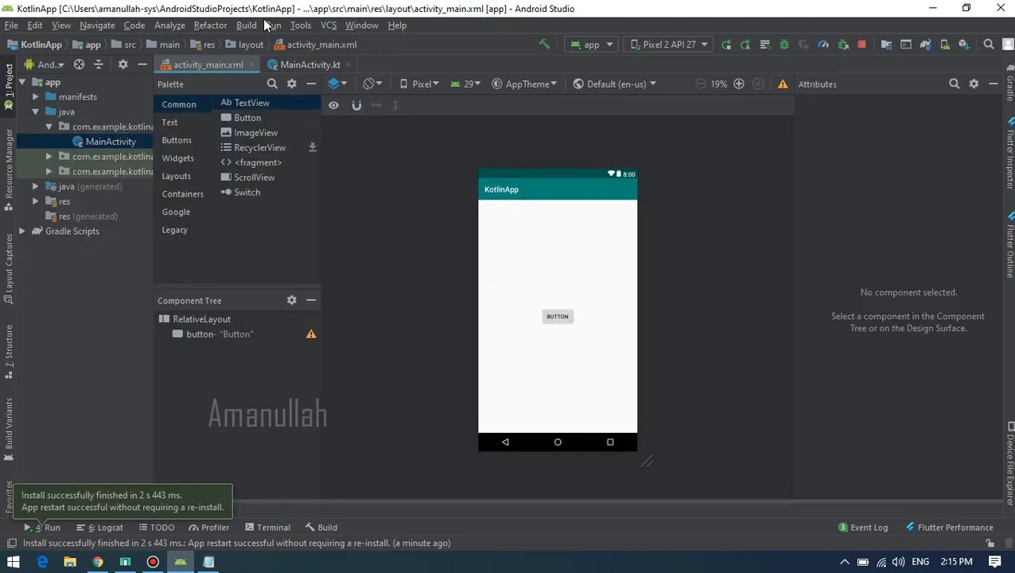
Build the KotlinApp APK and analyze it: 2.3 MB APK, 2 MB download
left_click(246, 25)
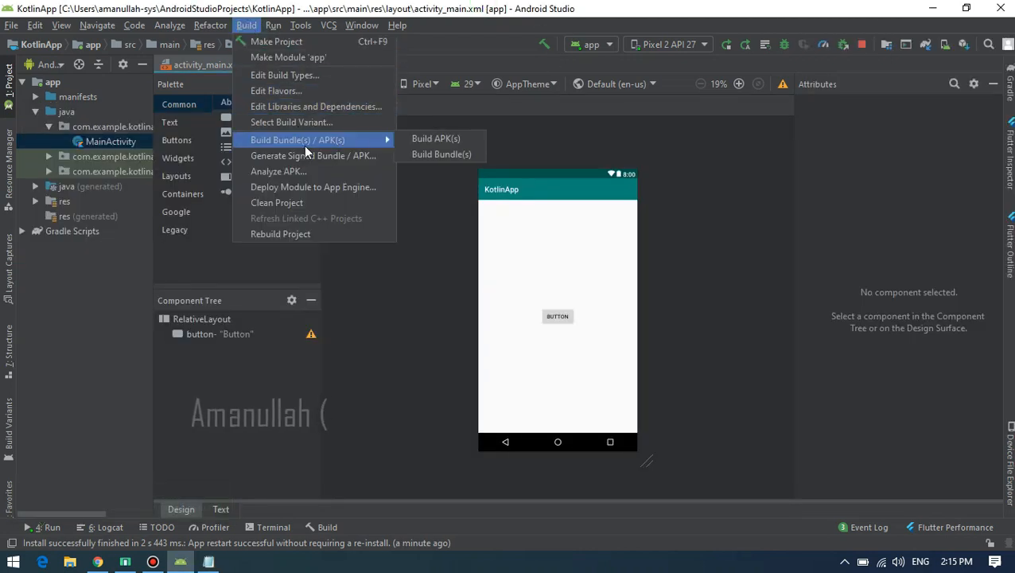
left_click(435, 139)
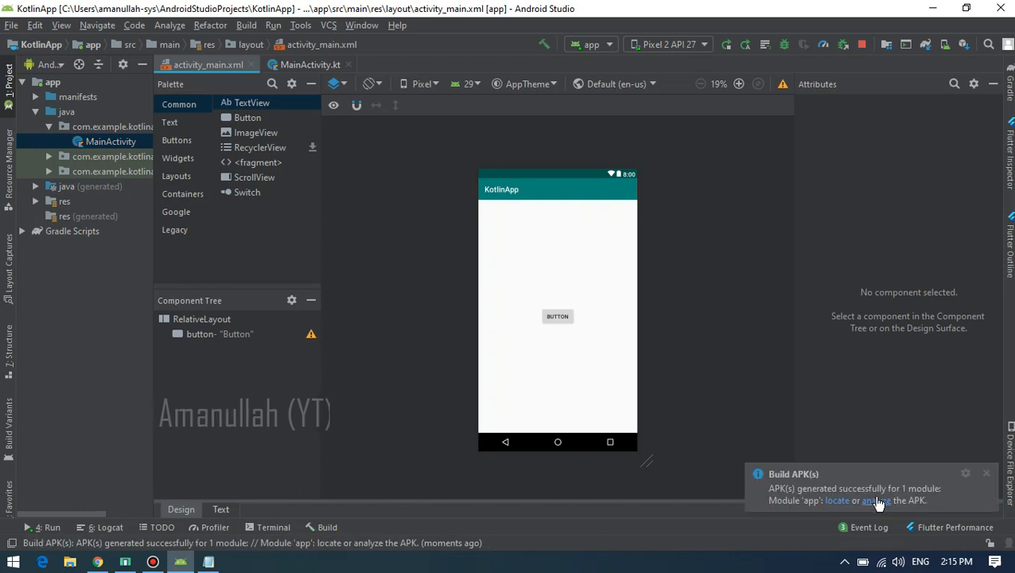
left_click(875, 501)
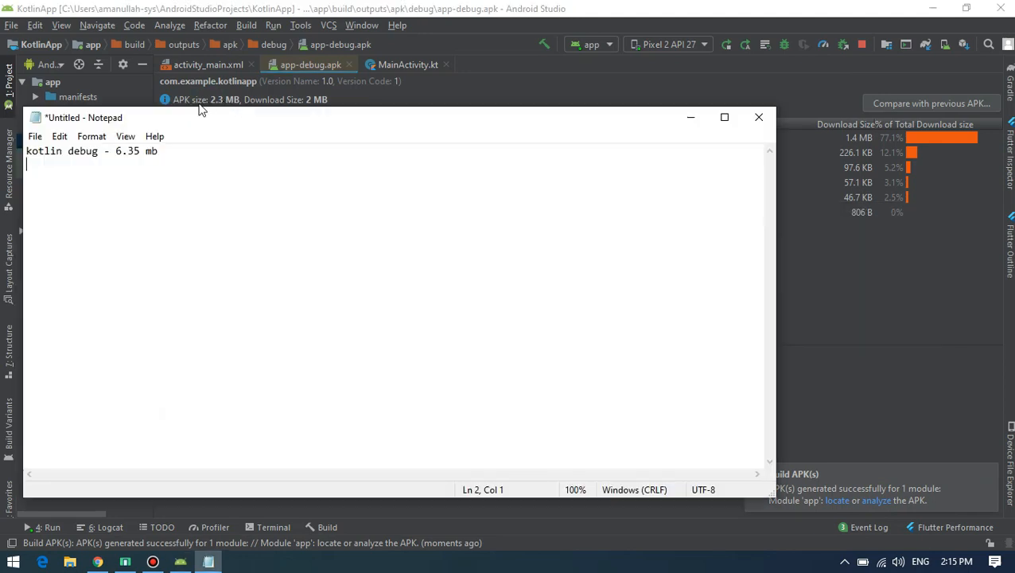
Add the Notepad line 'kotlin released - 2.3 mb download 2 mb'
type("kotlin released")
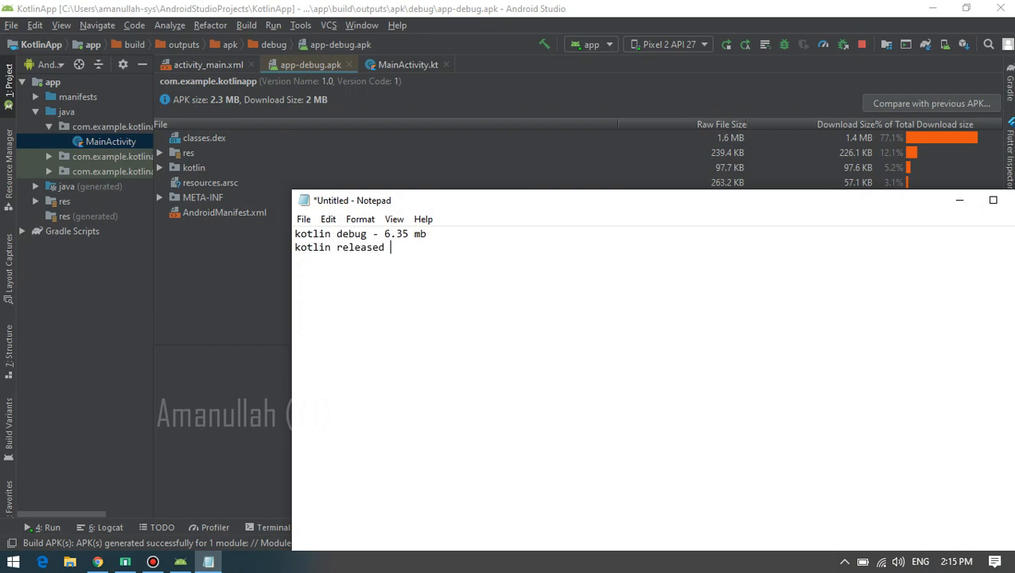
type("- 2.3 mb")
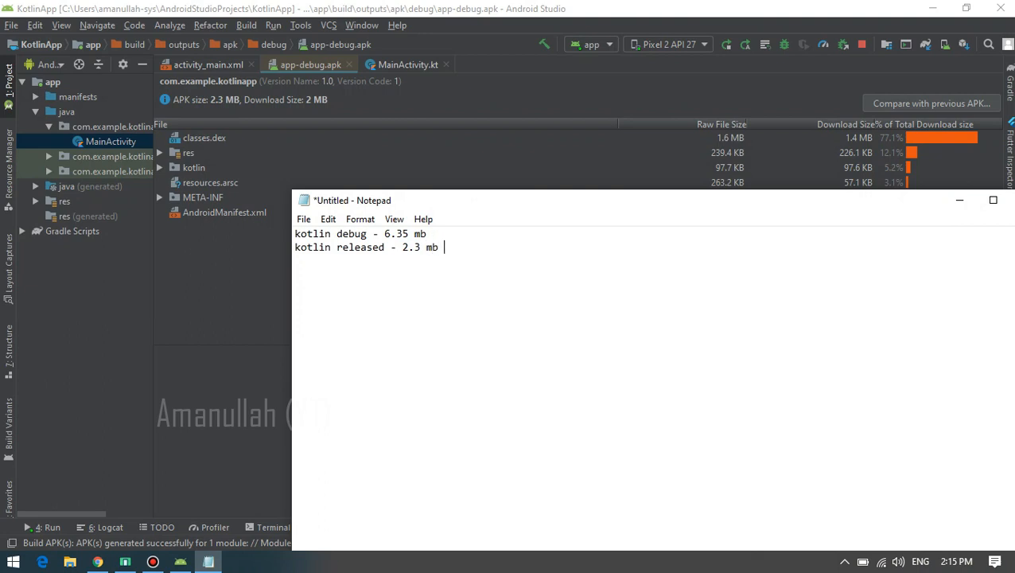
type("download")
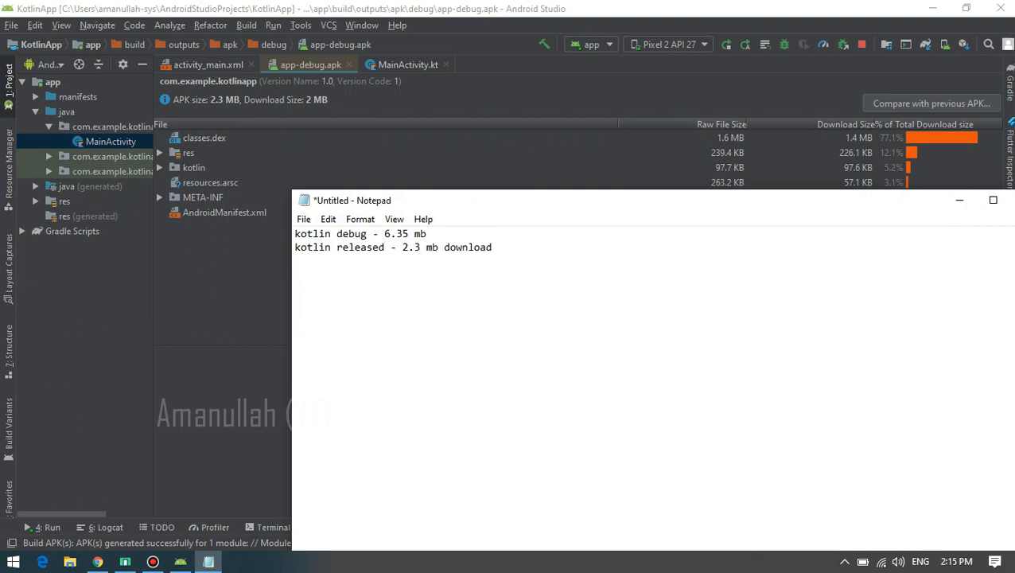
type("2 mb")
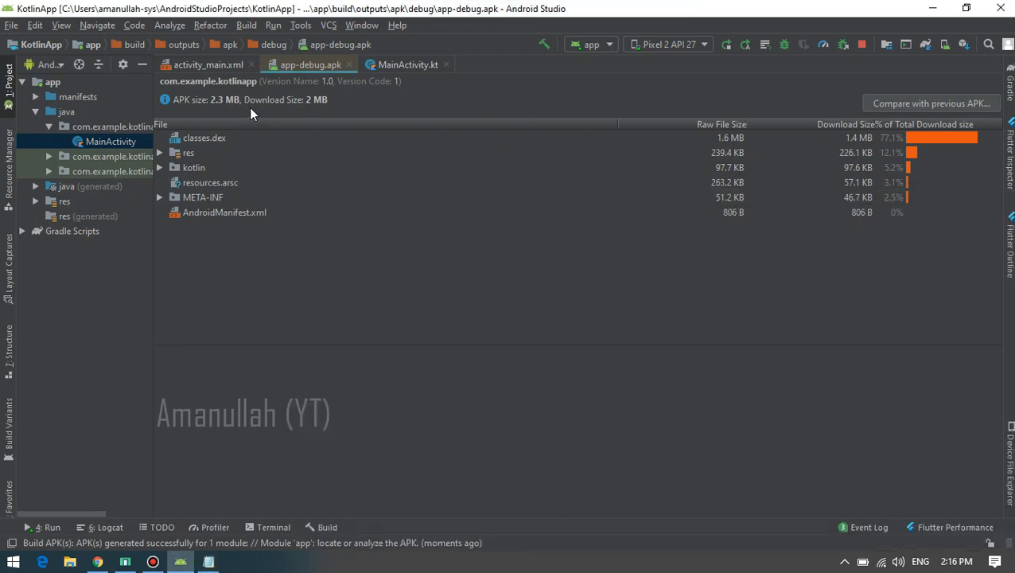
mouse_move(346, 133)
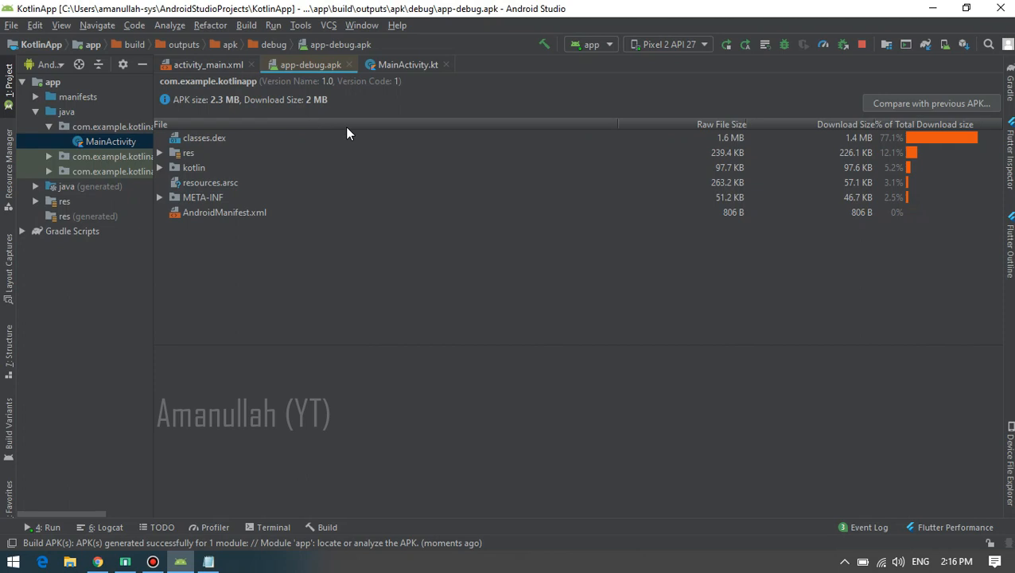
mouse_move(390, 132)
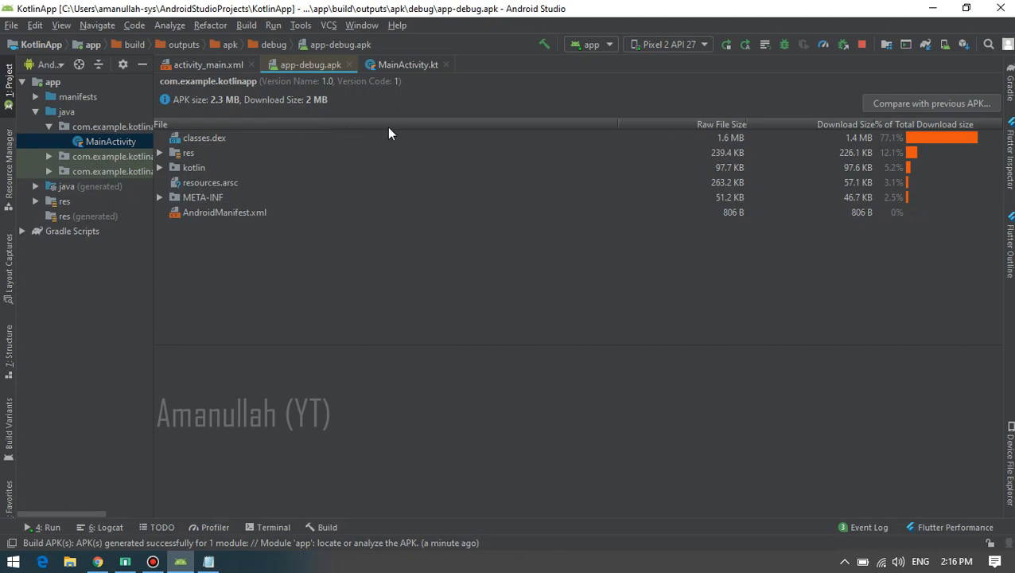
mouse_move(438, 125)
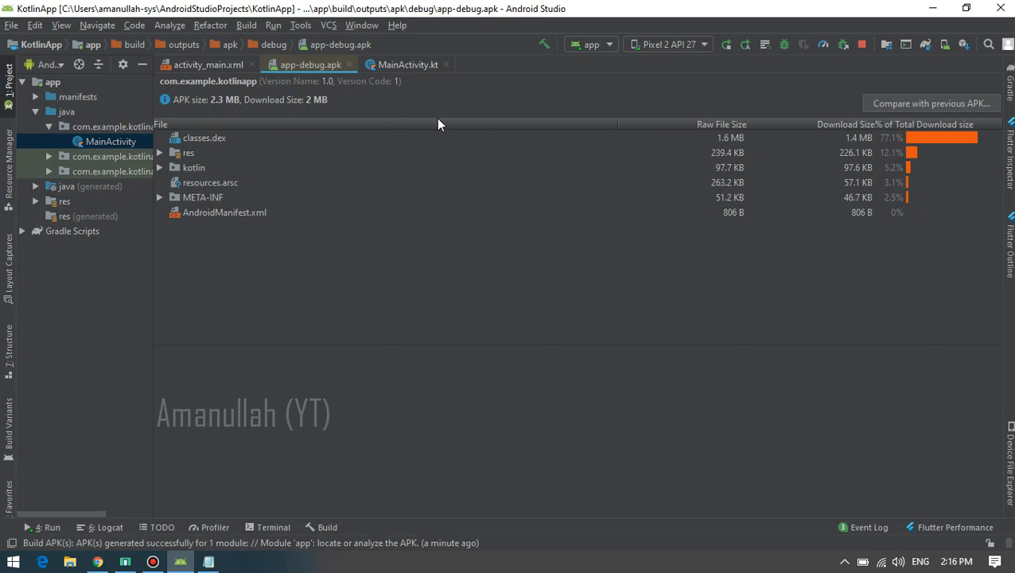
mouse_move(417, 153)
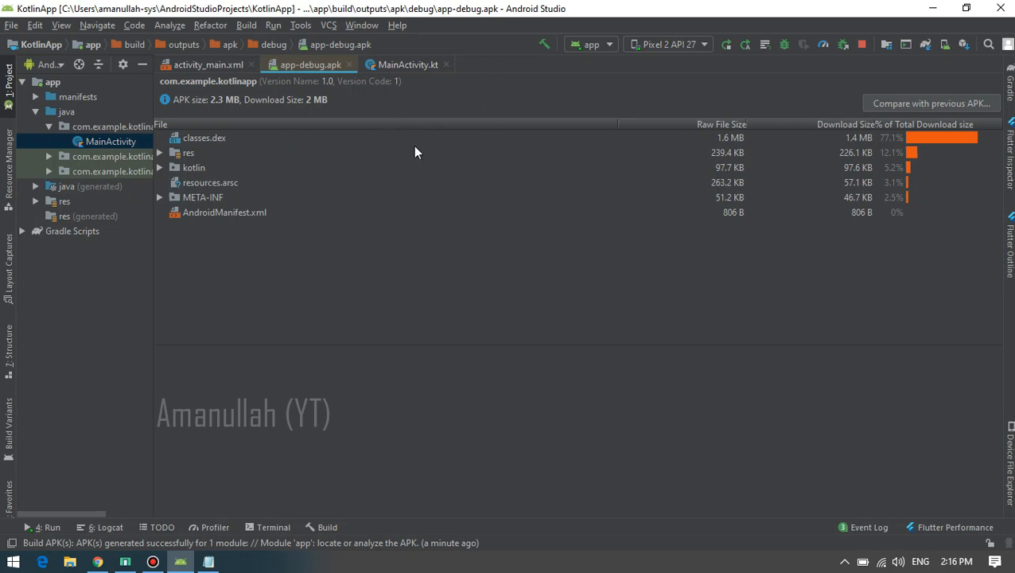
mouse_move(354, 122)
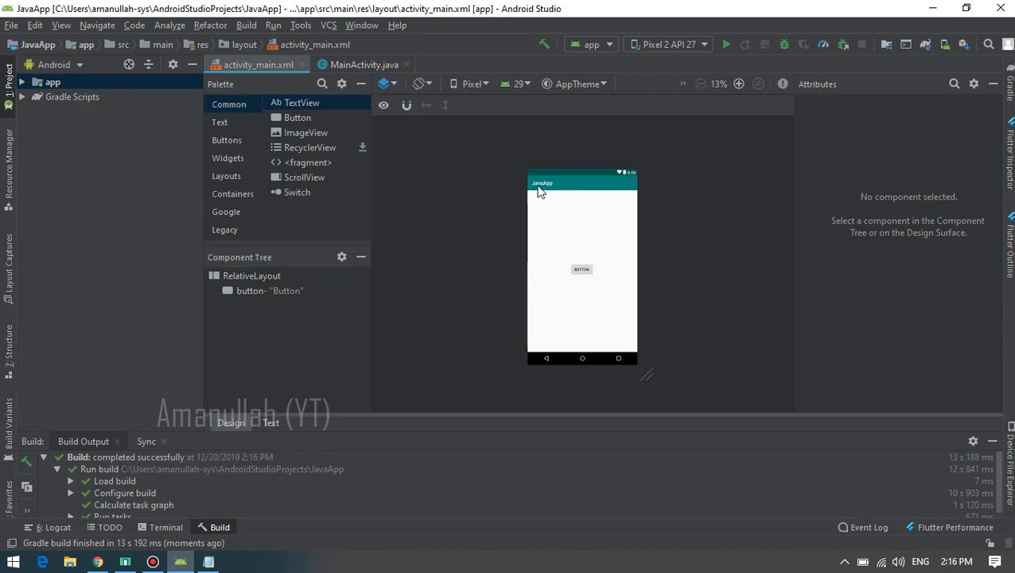
Select the button, launch JavaApp on the Pixel 2 API 27 emulator, and view MainActivity.java
left_click(582, 269)
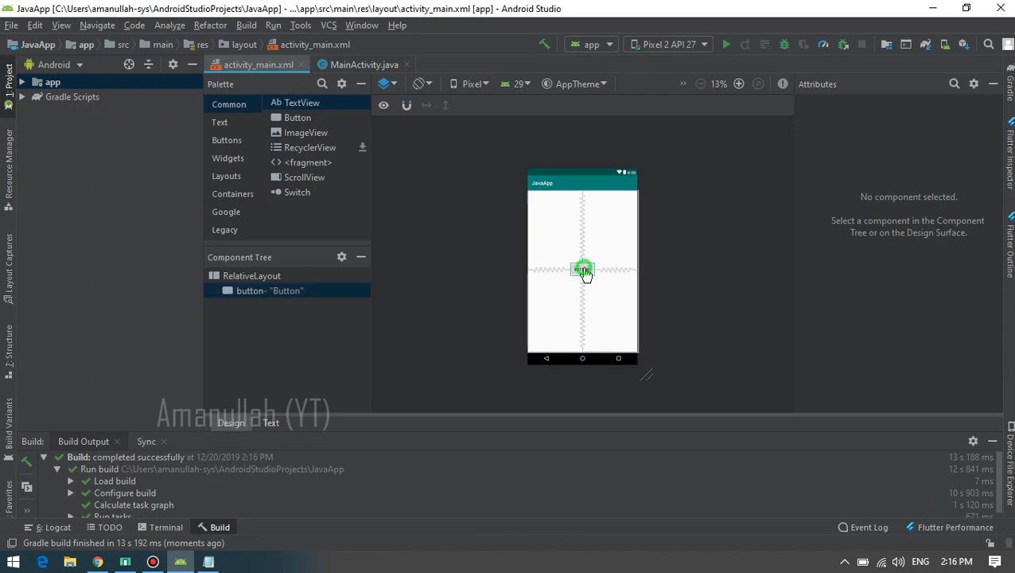
left_click(725, 43)
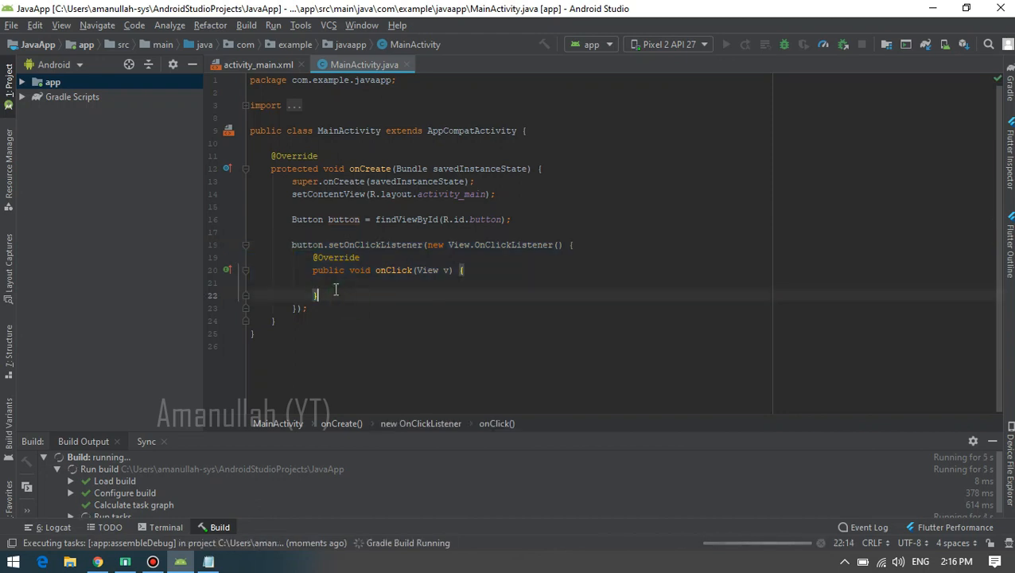
left_click(258, 65)
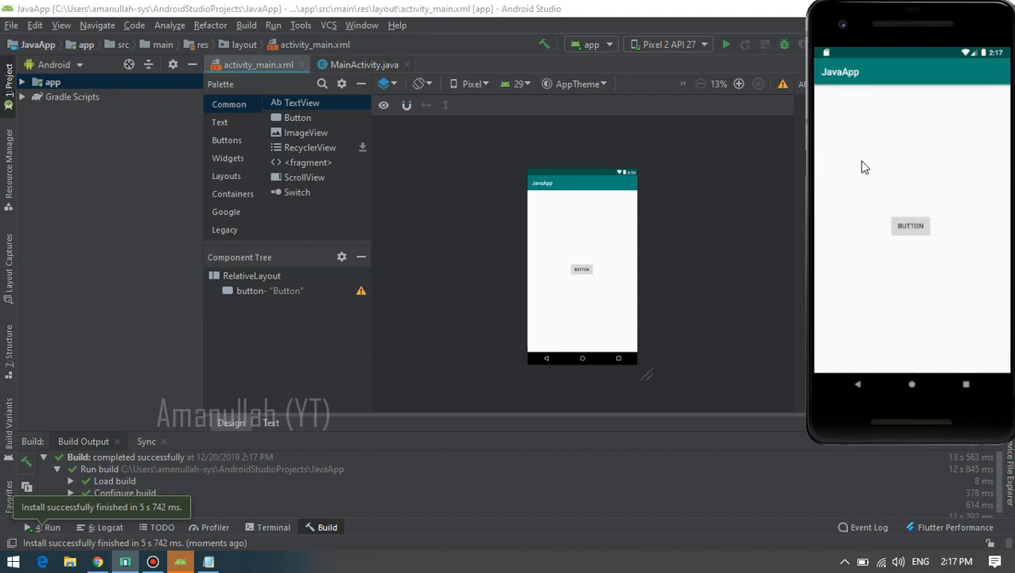
mouse_move(902, 217)
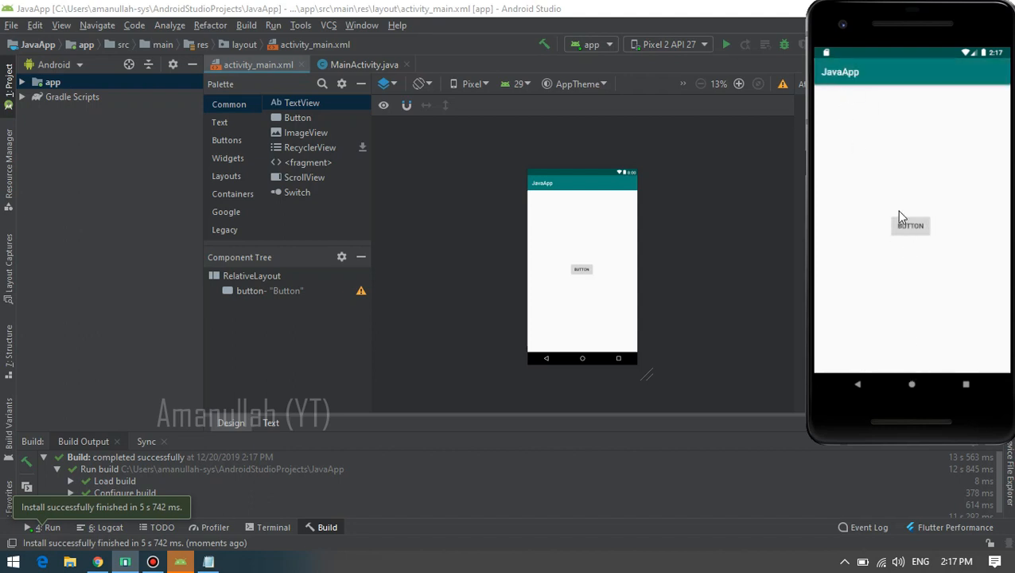
Tap JavaApp's button, then find JavaApp in the app drawer and open its App info (3.76 MB)
left_click(912, 385)
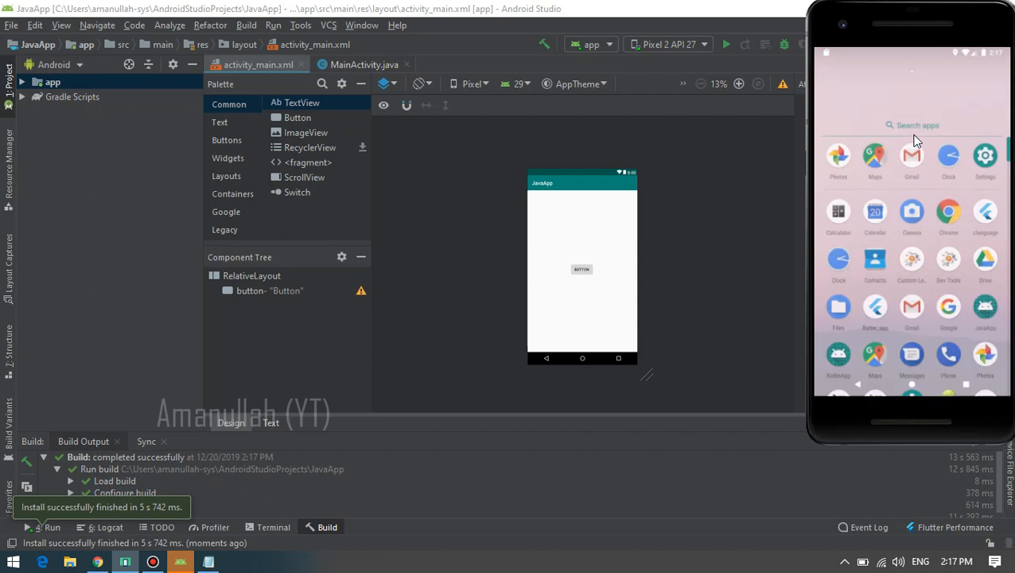
scroll("down", 3)
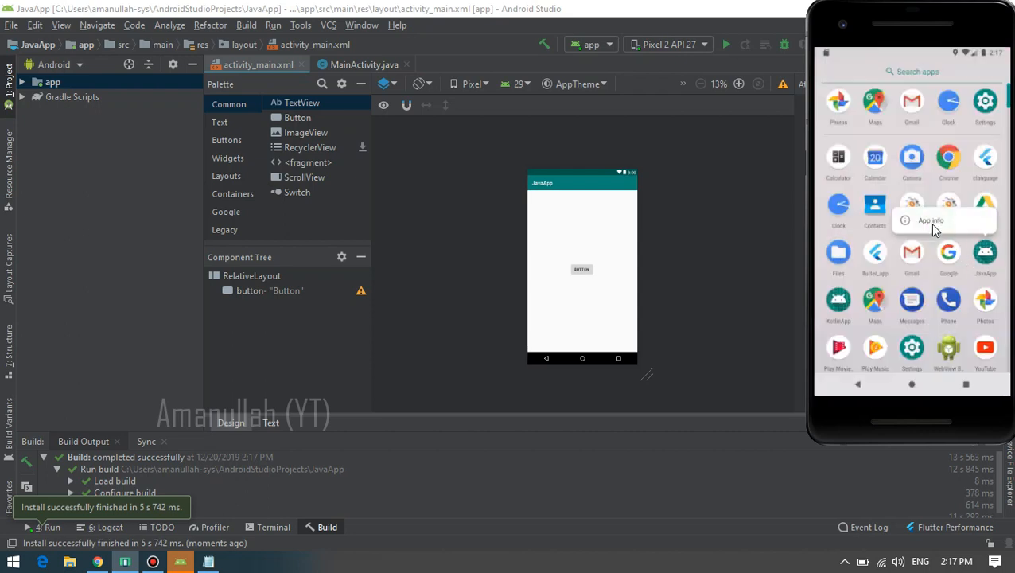
left_click(931, 220)
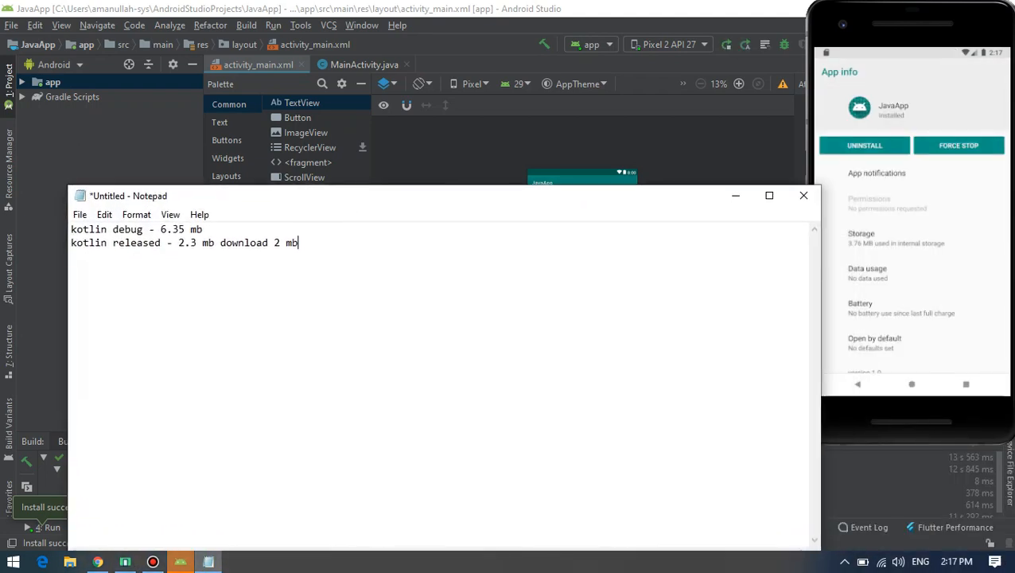
Record 'java debug - 3.76 mb' and start a 'java released -' line in Notepad
type("java debug -")
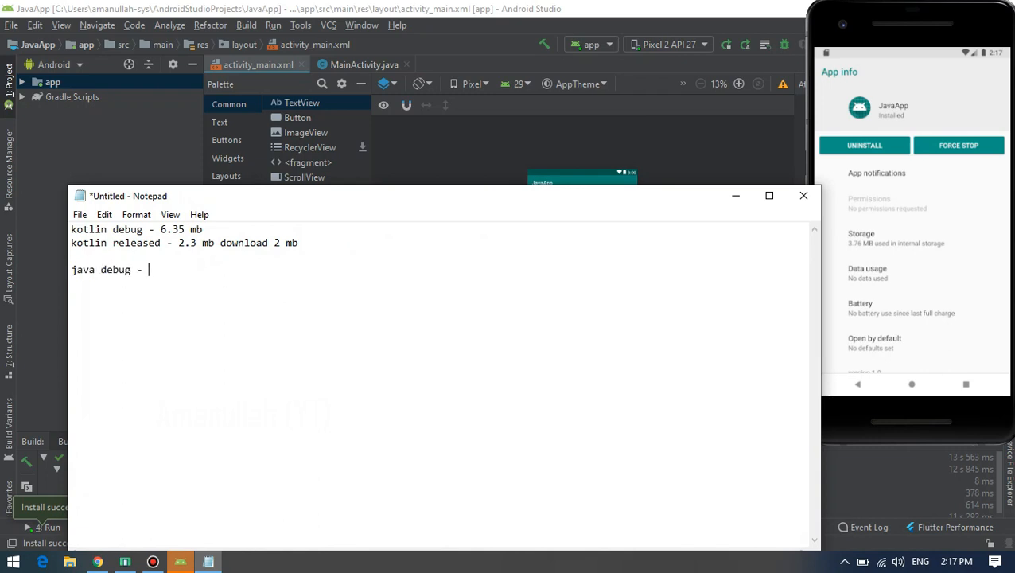
type("3.")
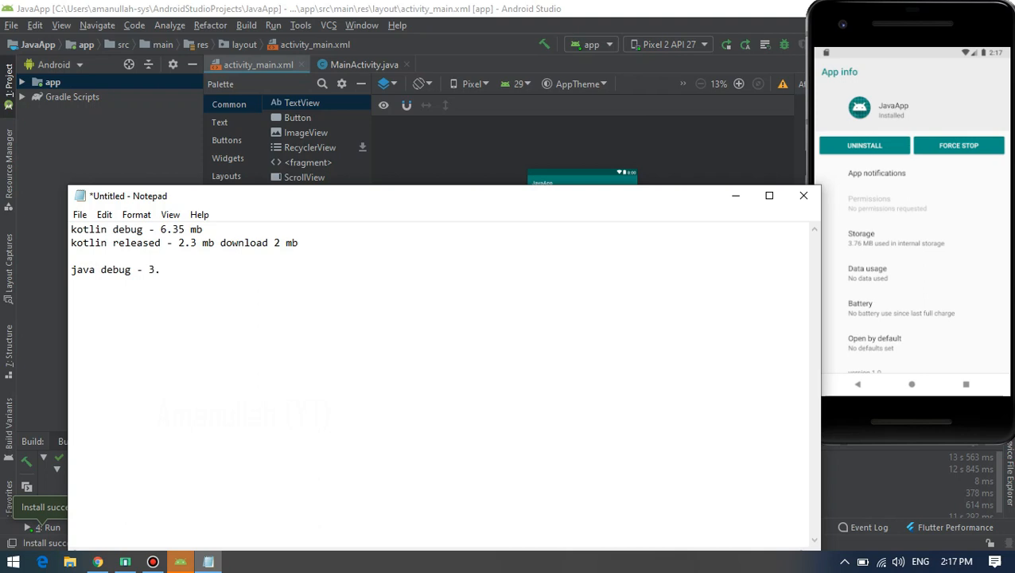
type("76 mb")
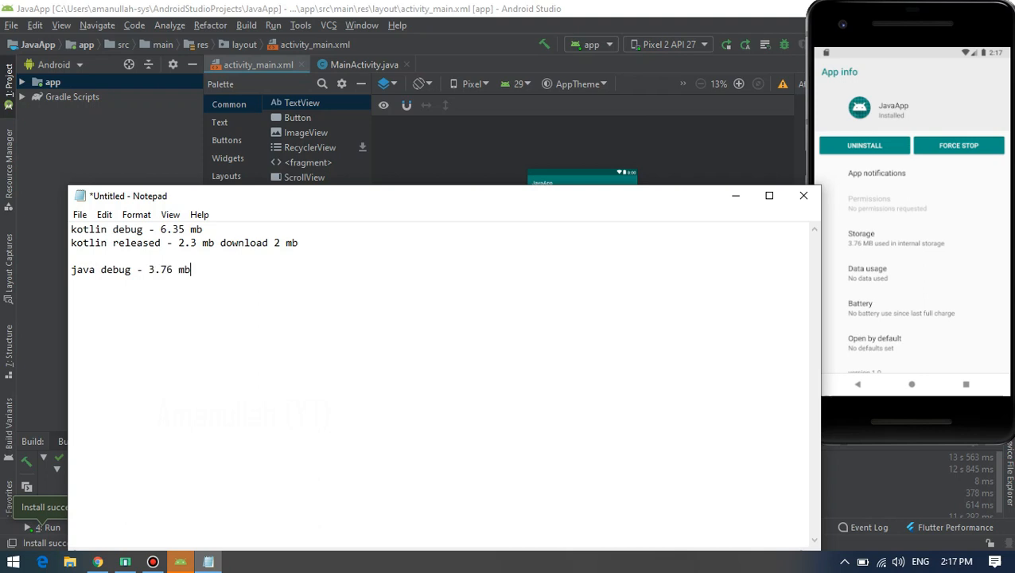
type("java released -")
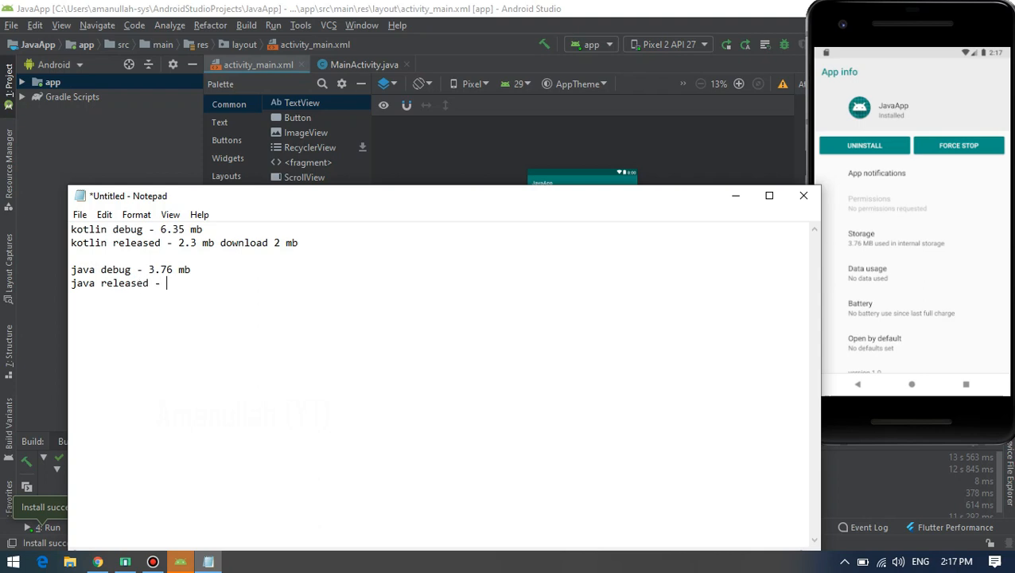
left_click(247, 25)
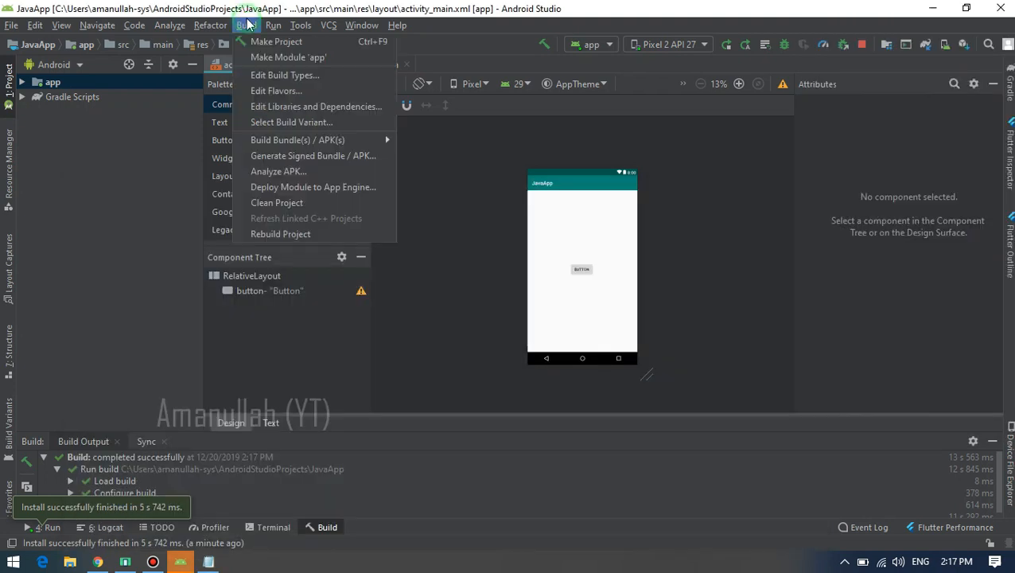
mouse_move(297, 140)
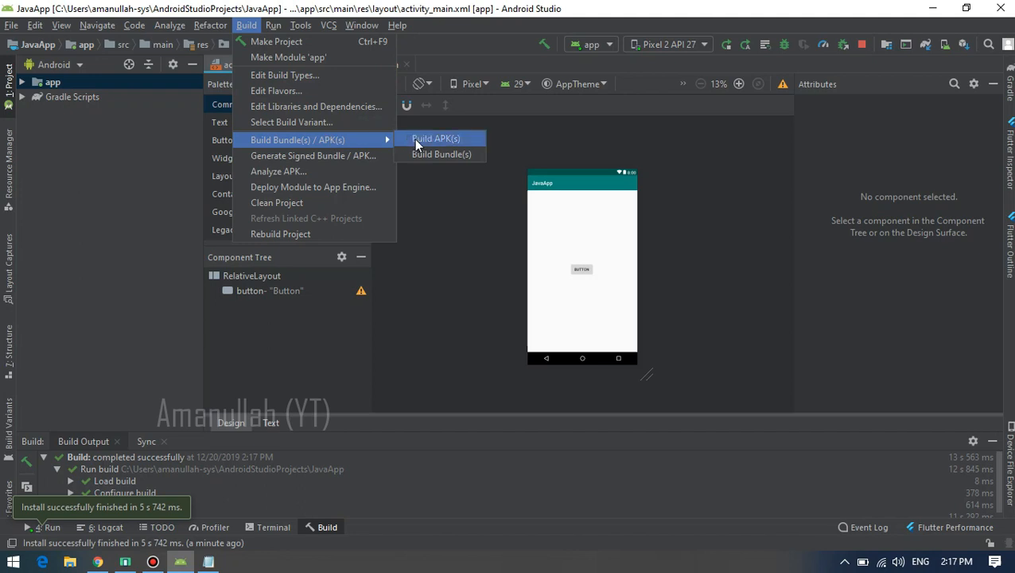
Build the JavaApp APK and analyze it: 1.6 MB APK, 1.3 MB download
left_click(436, 139)
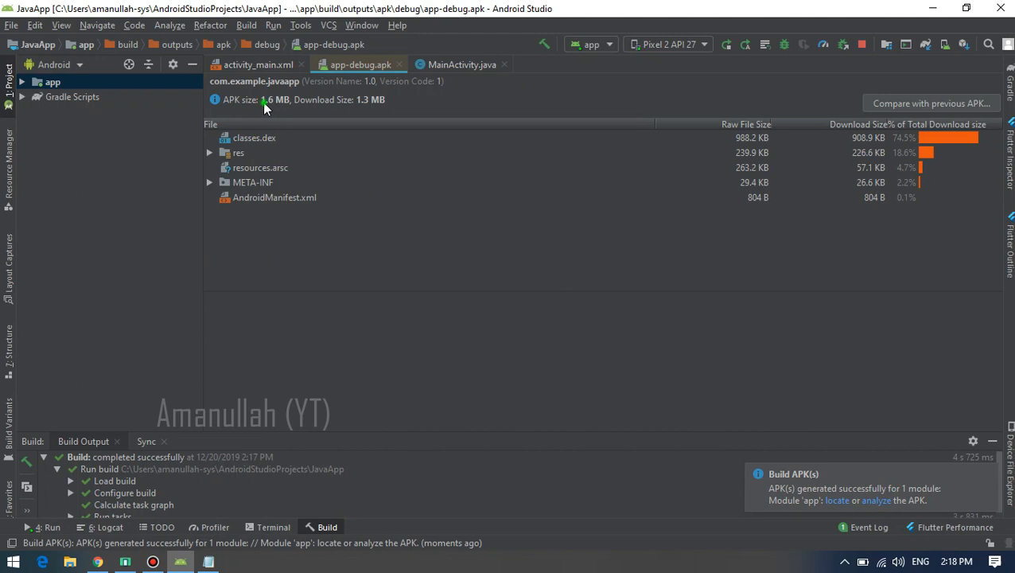
mouse_move(289, 394)
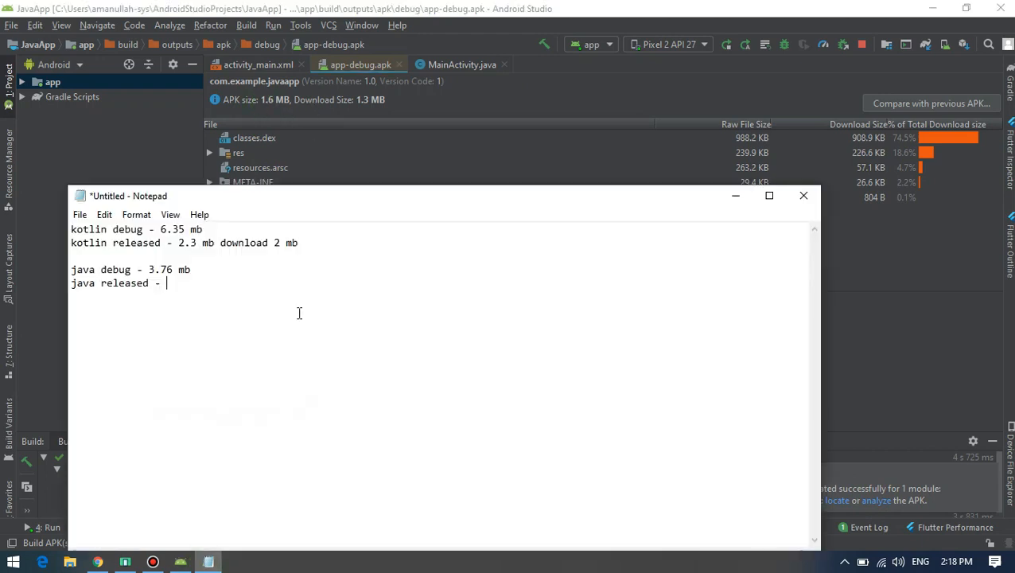
Complete the java released line with '1.6 mb download 1.3 mb'
type("1.6 mb")
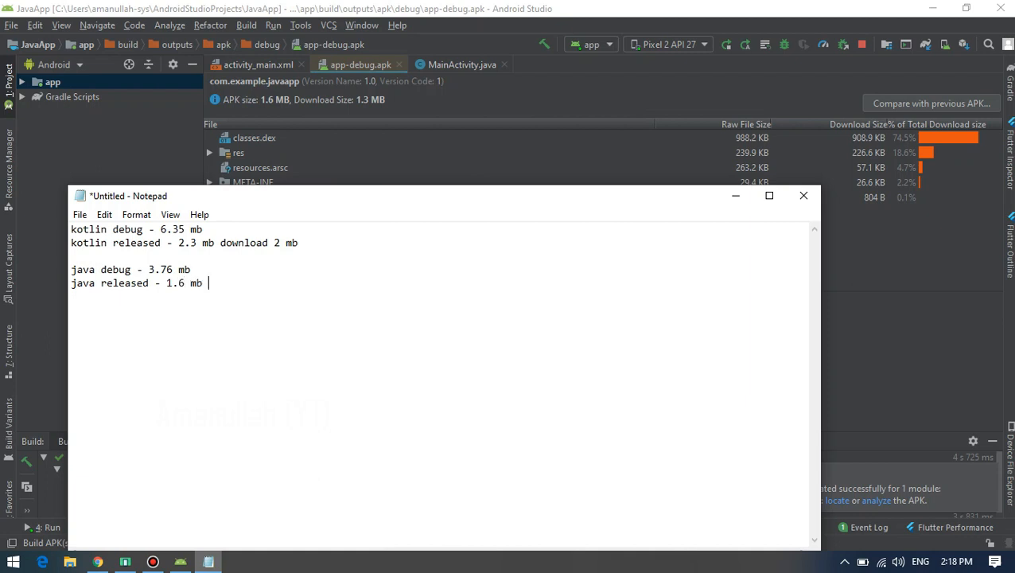
type("download")
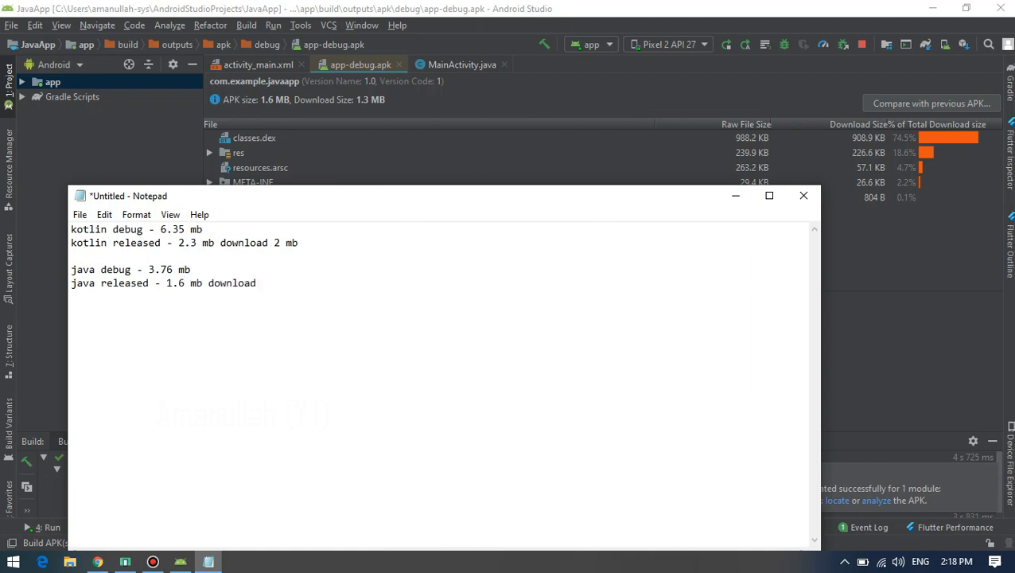
type("1.3 mb")
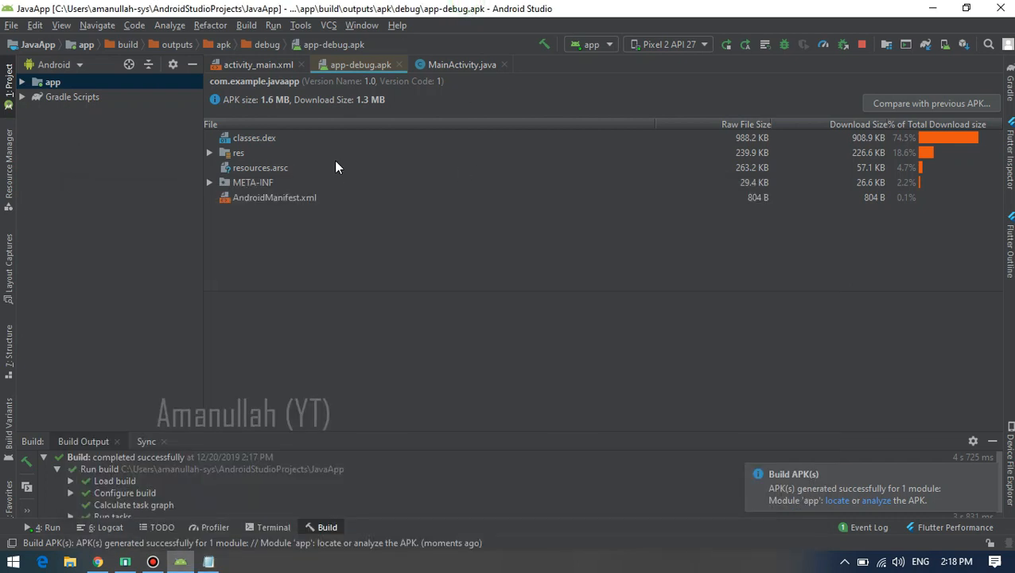
mouse_move(538, 305)
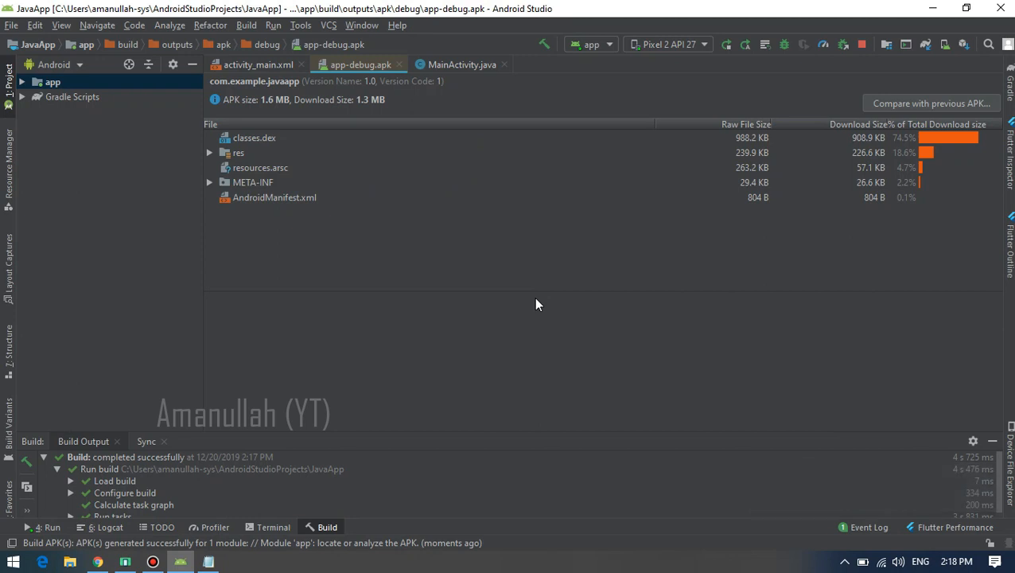
mouse_move(533, 308)
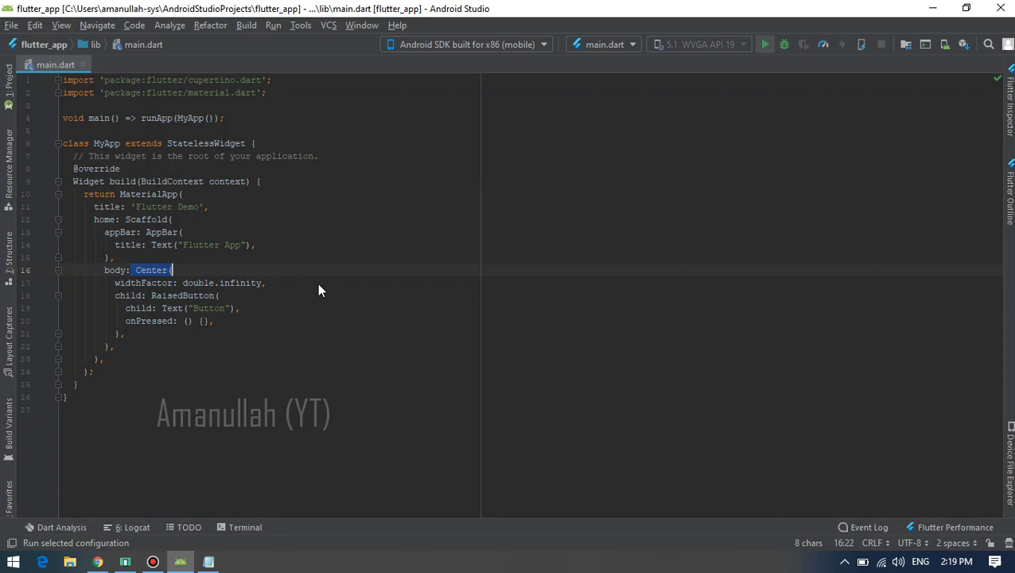
Open the App info page for flutter_app on the emulator
left_click(763, 44)
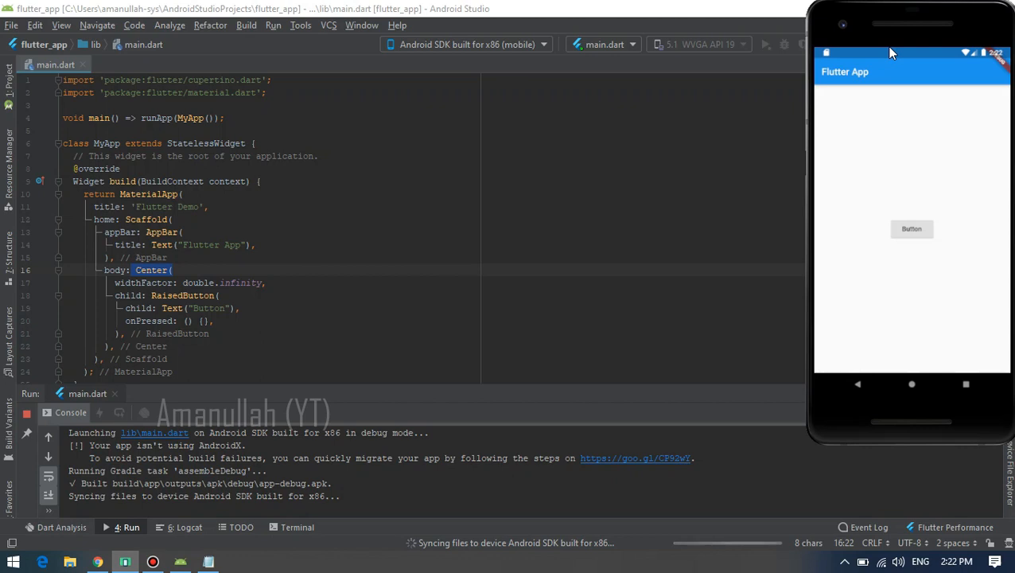
mouse_move(890, 85)
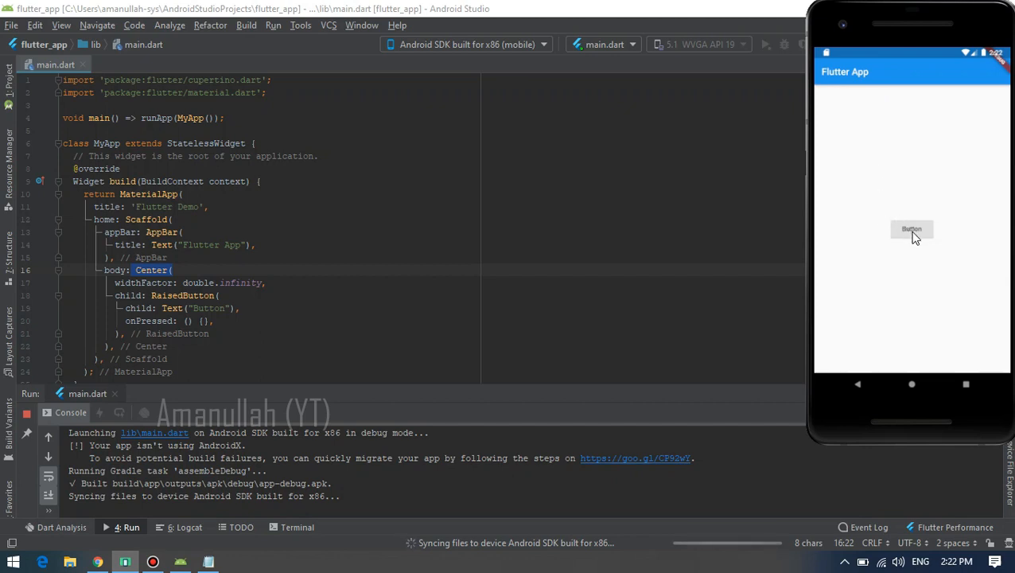
mouse_move(920, 239)
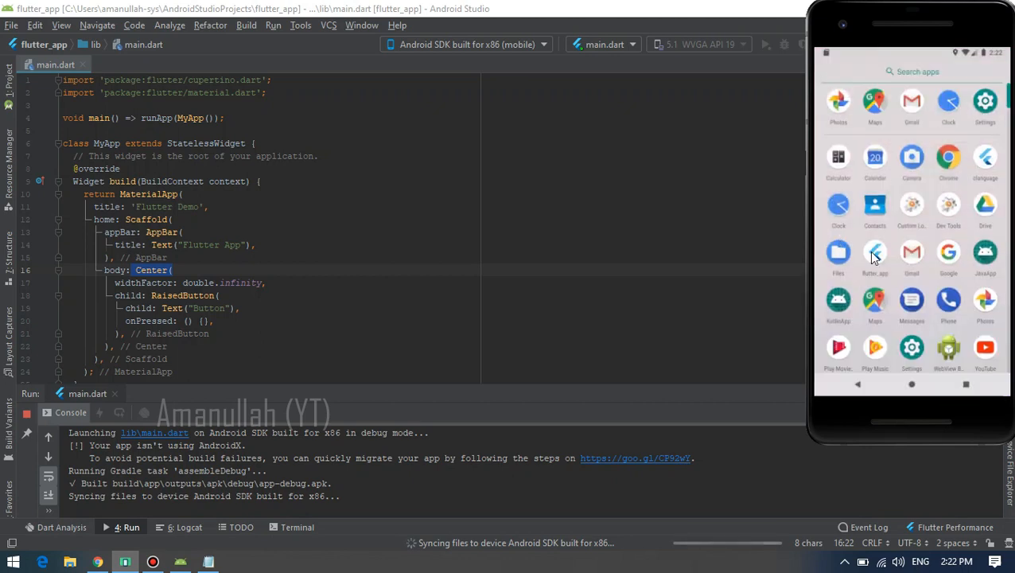
left_click(875, 253)
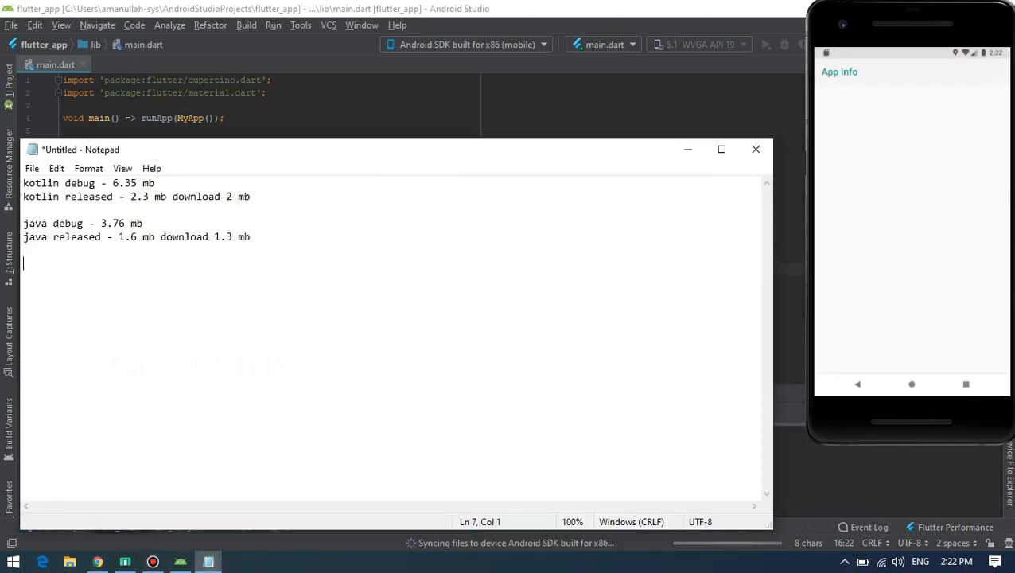
Add the line 'flutter debug - 96.08 mb' to the Notepad list
type("flutter dub")
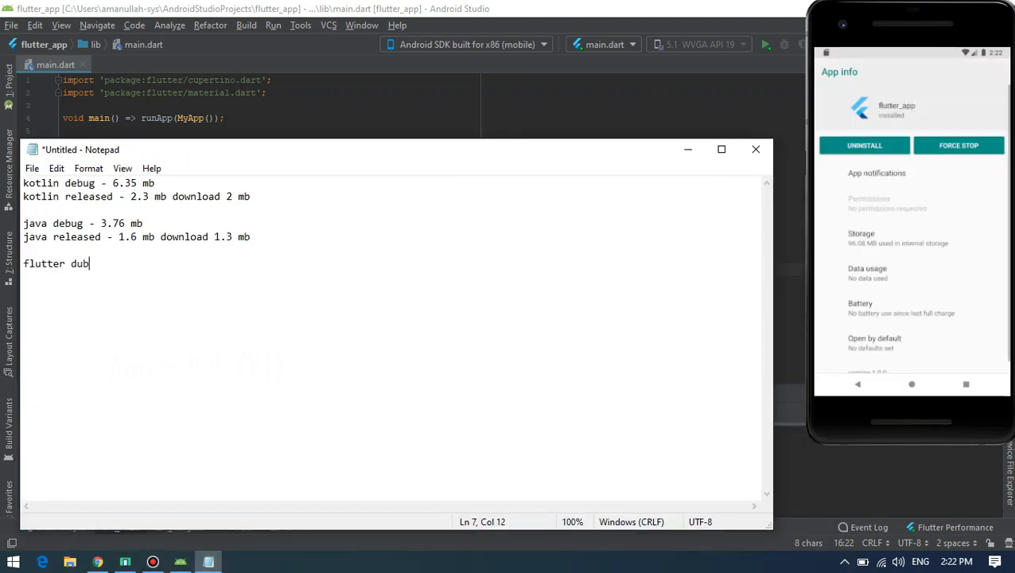
key("backspace")
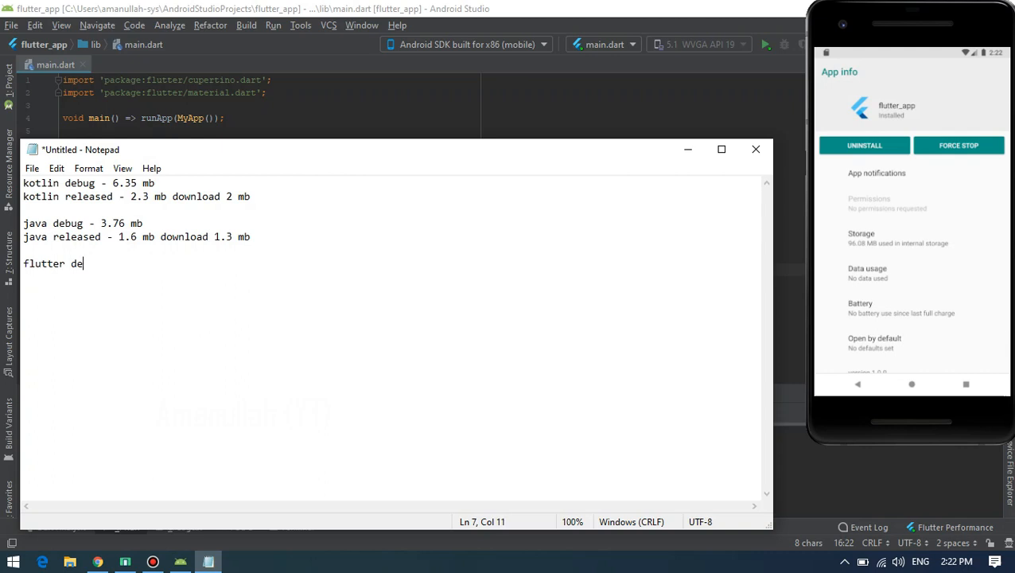
type("bug 0")
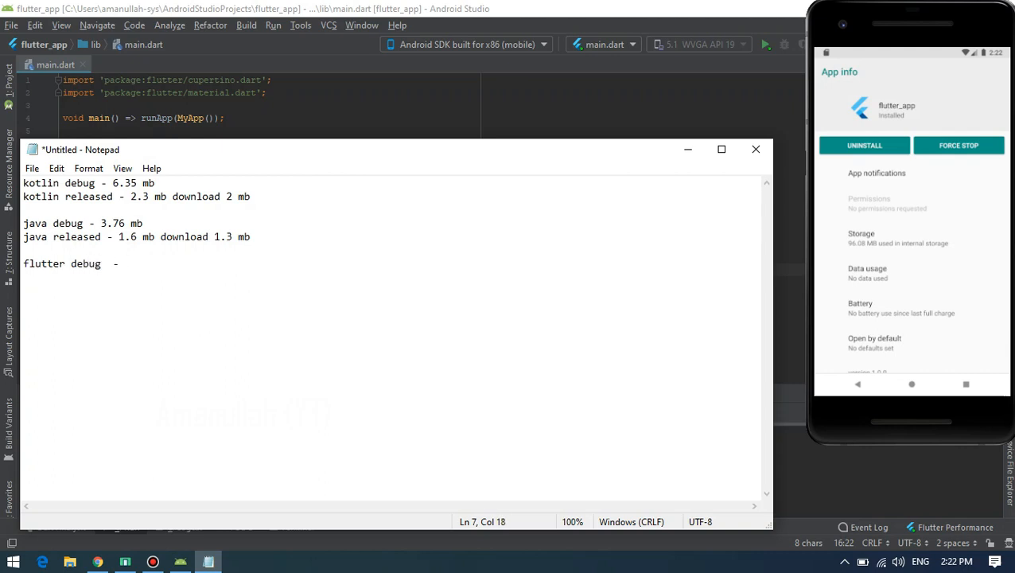
type("96")
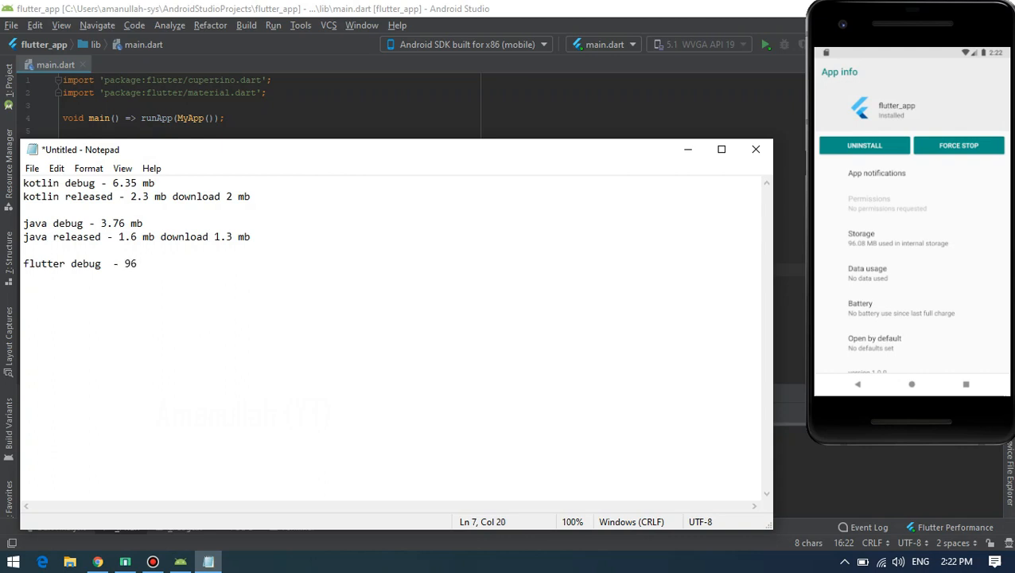
type(".08 mb")
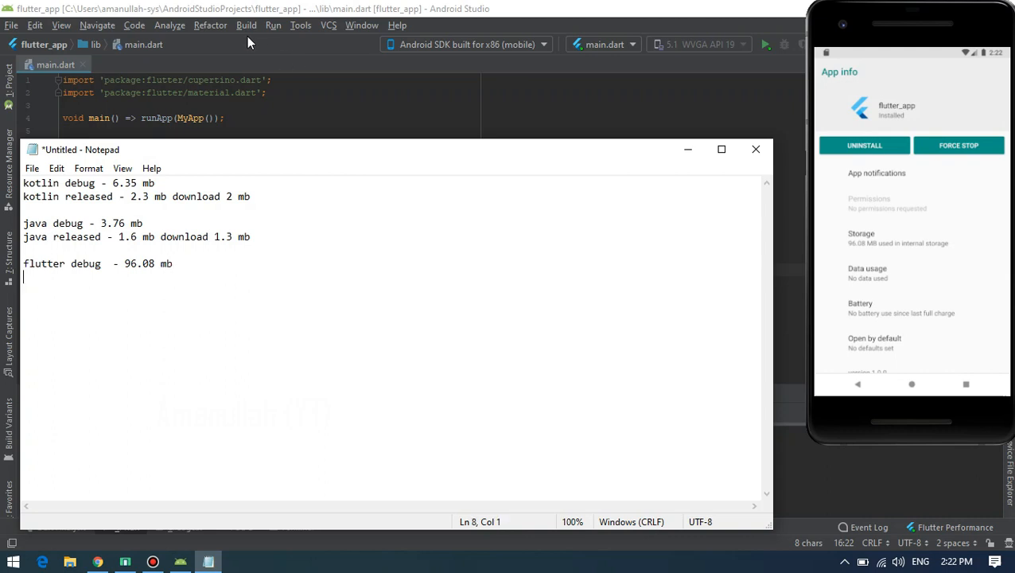
Build the Flutter release APK and select its reported 15.1MB size
left_click(245, 25)
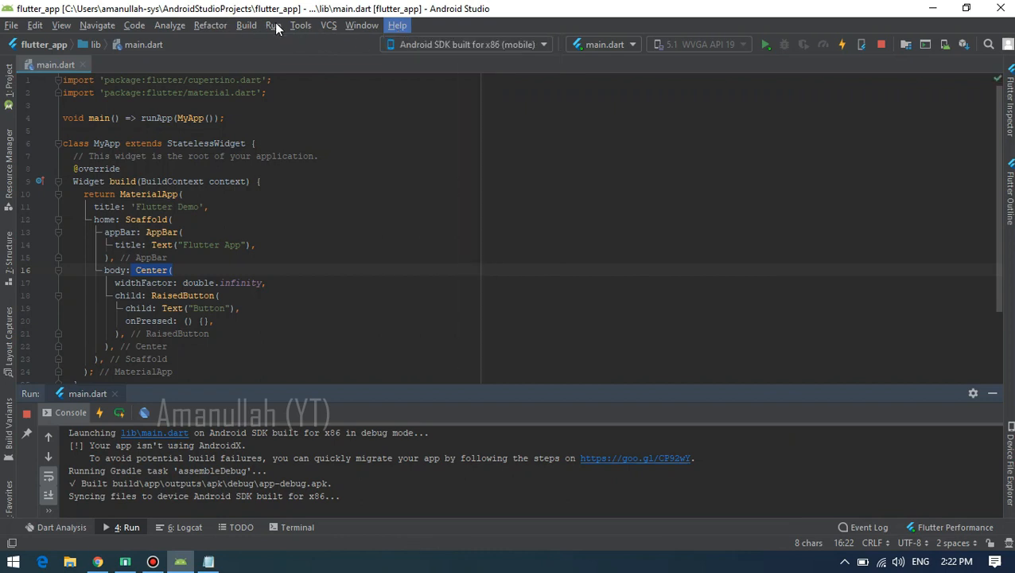
mouse_move(301, 24)
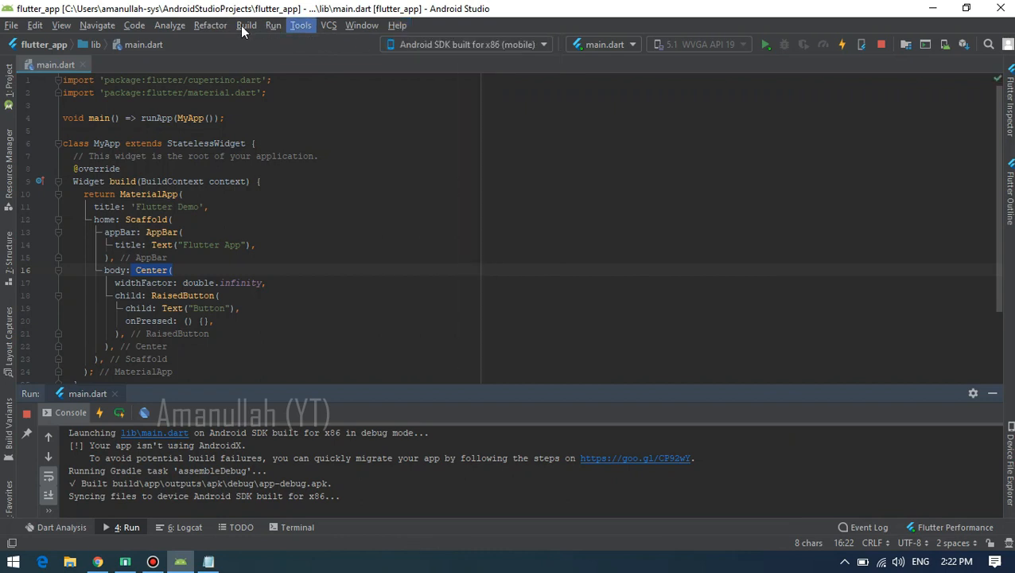
left_click(247, 25)
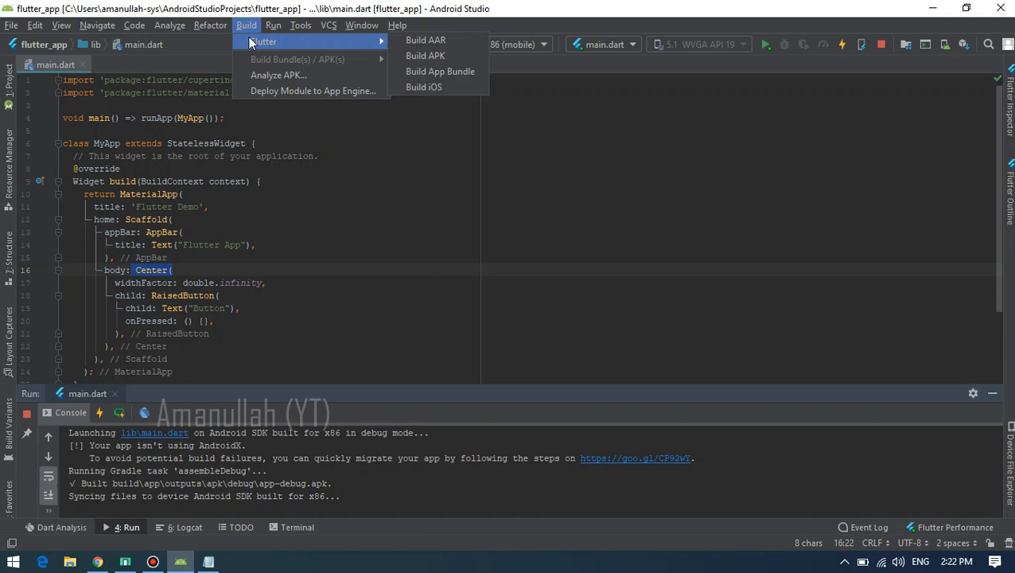
left_click(426, 55)
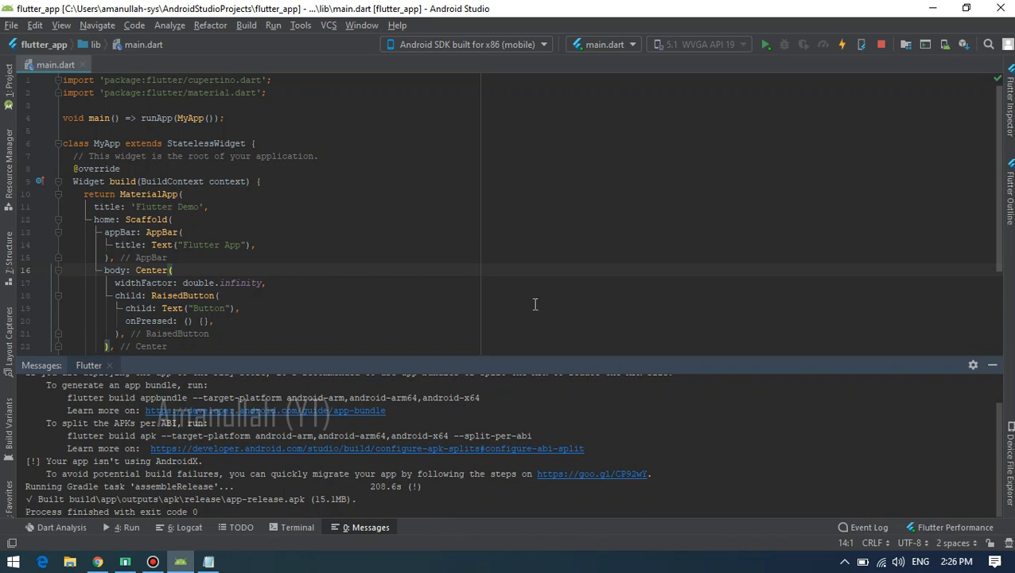
mouse_move(461, 283)
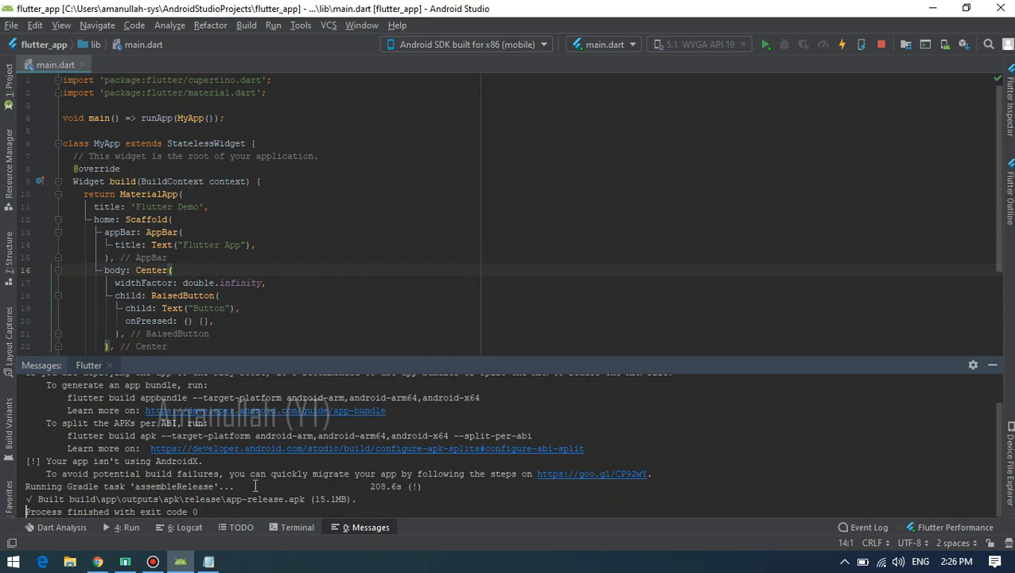
double_click(248, 499)
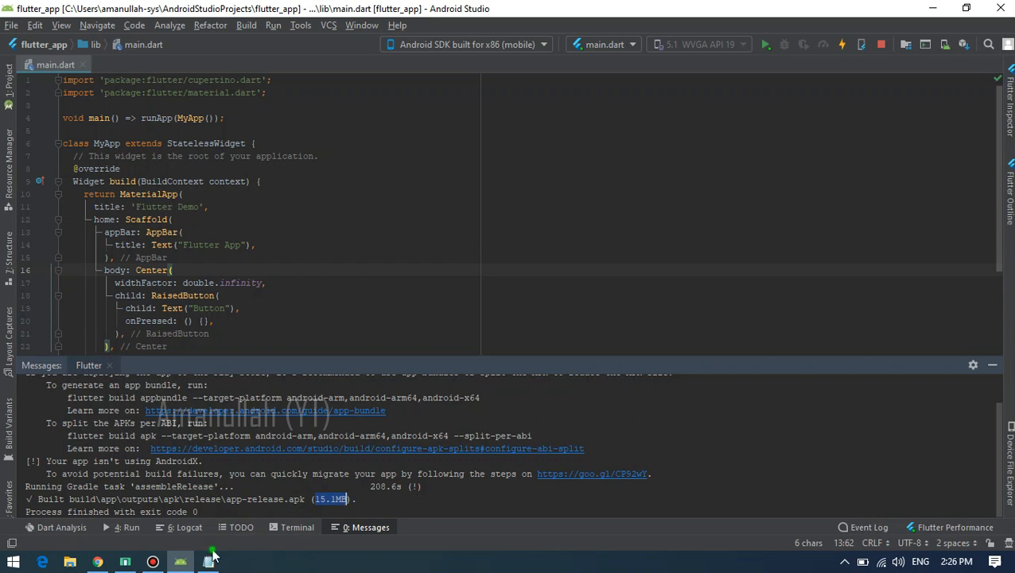
Add the line 'flutter released - 15.1 mb' below the debug entry in Notepad
left_click(208, 562)
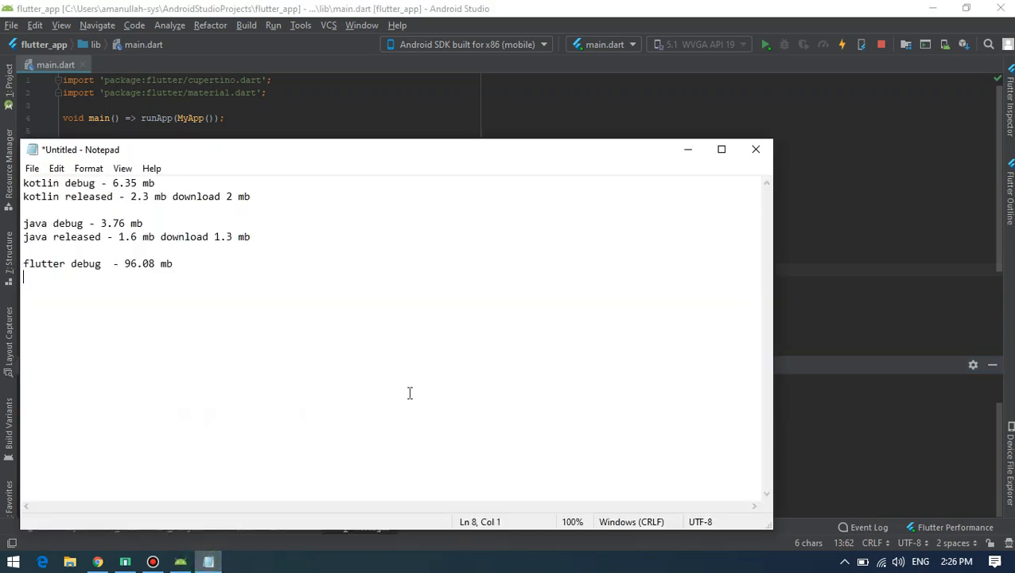
type("flutter released - 15")
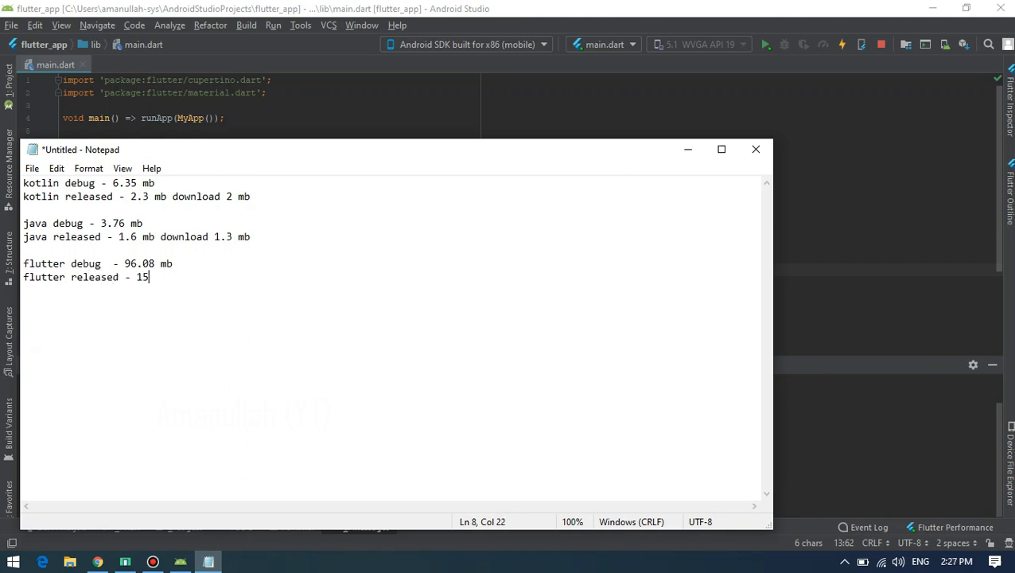
type(".1")
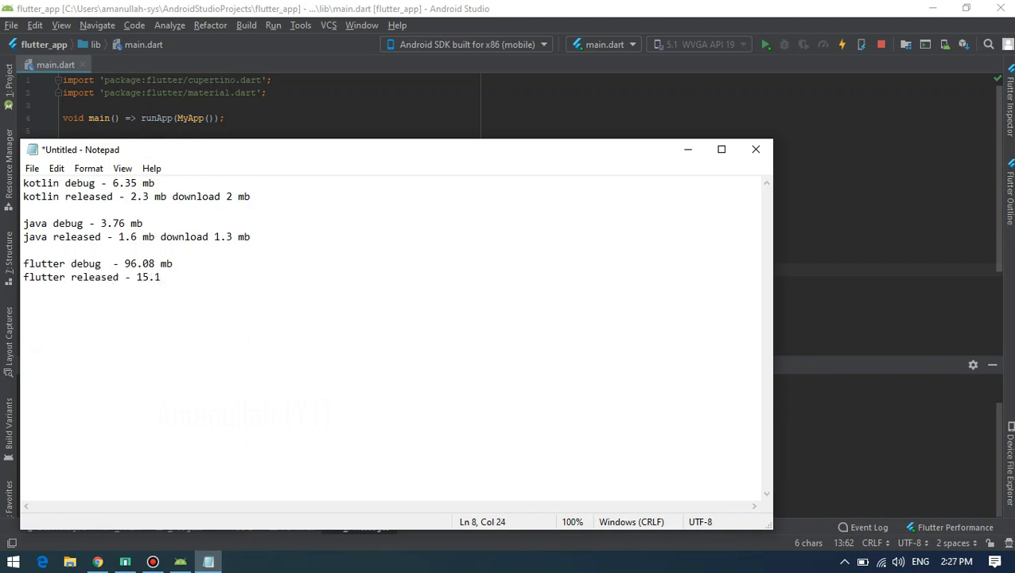
type("mb")
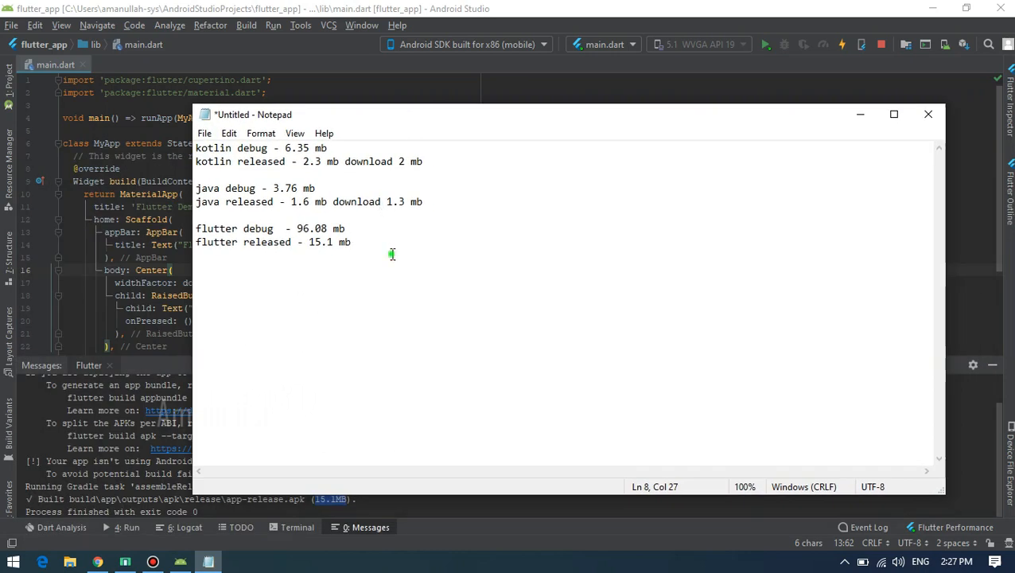
left_click(208, 148)
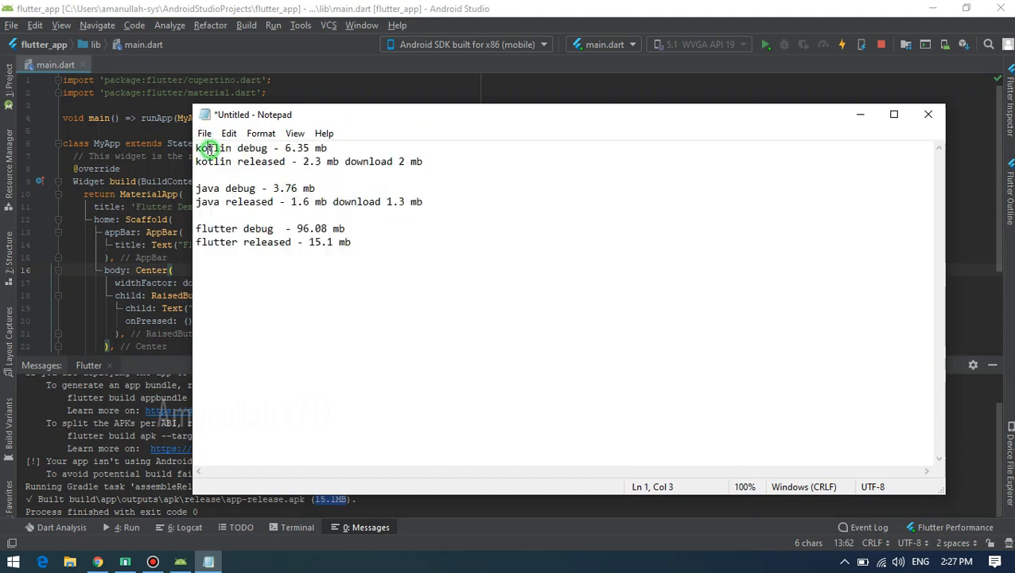
left_click(242, 188)
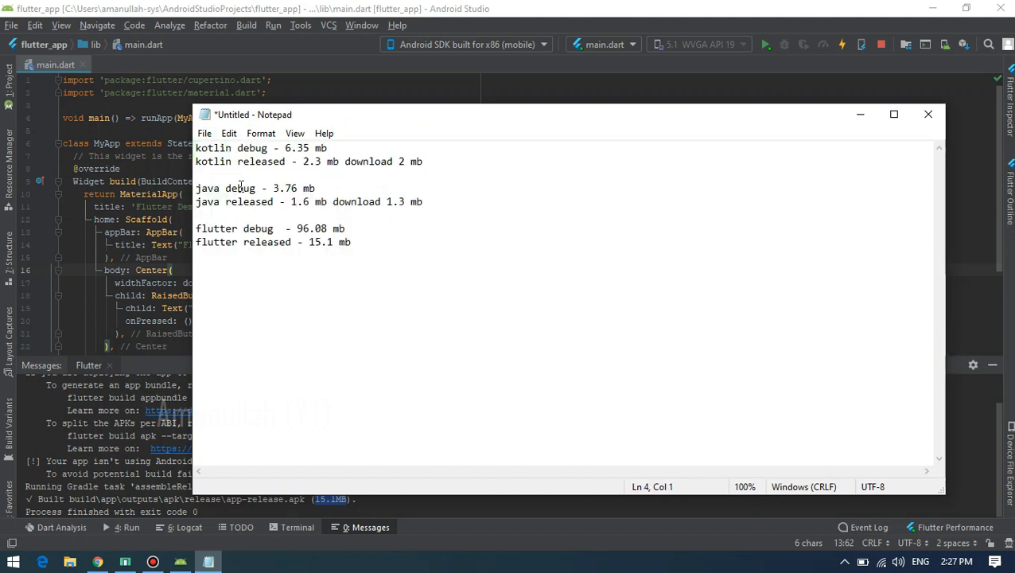
mouse_move(215, 141)
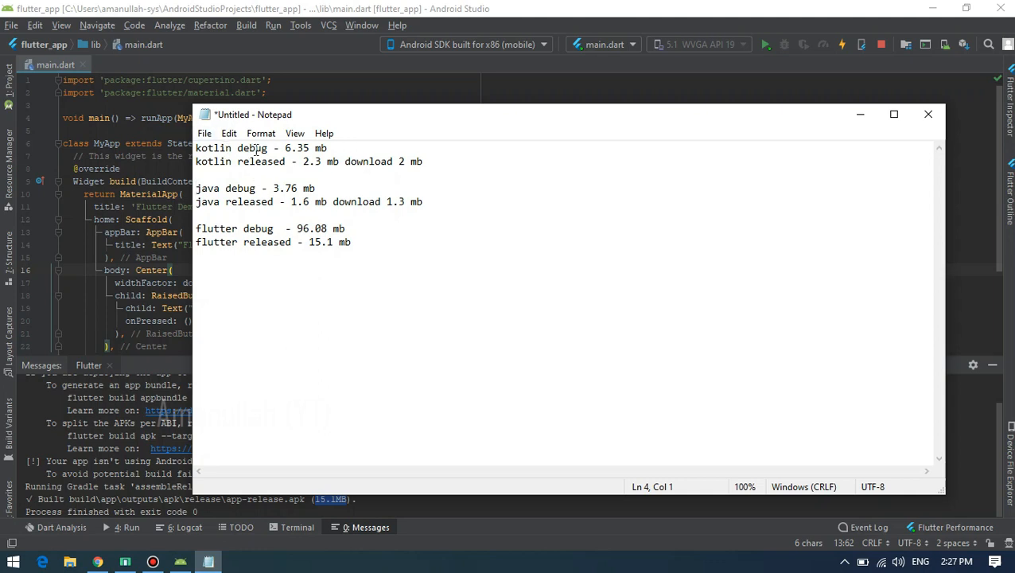
double_click(261, 161)
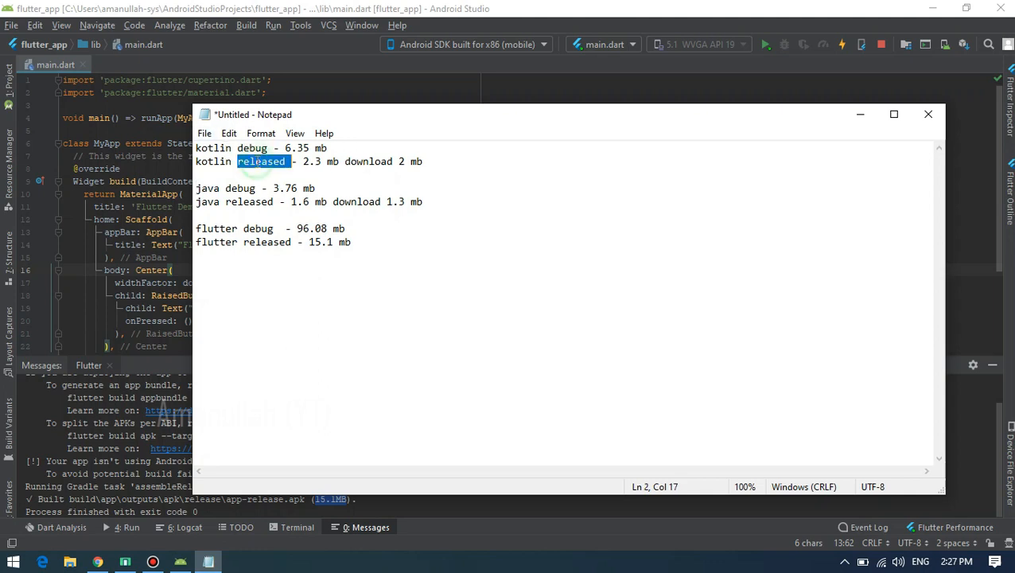